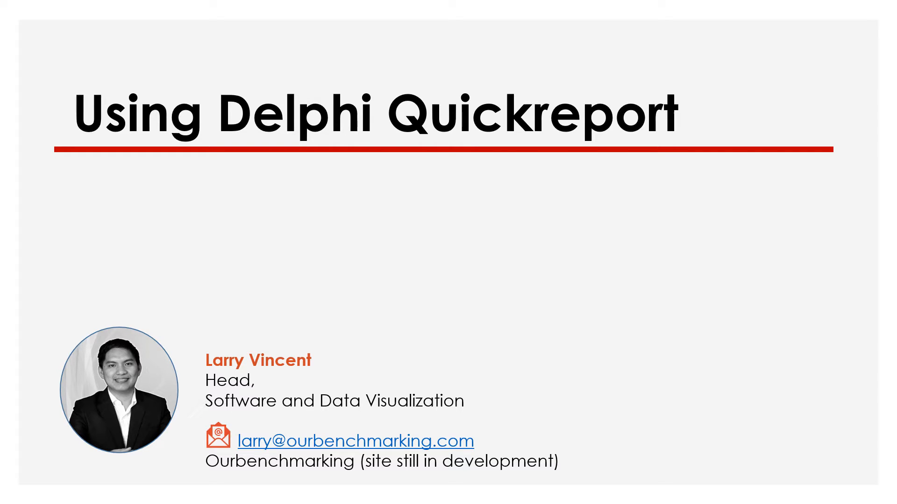
# Create a new Delphi application project with a blank Form1.
pyautogui.press('Right')
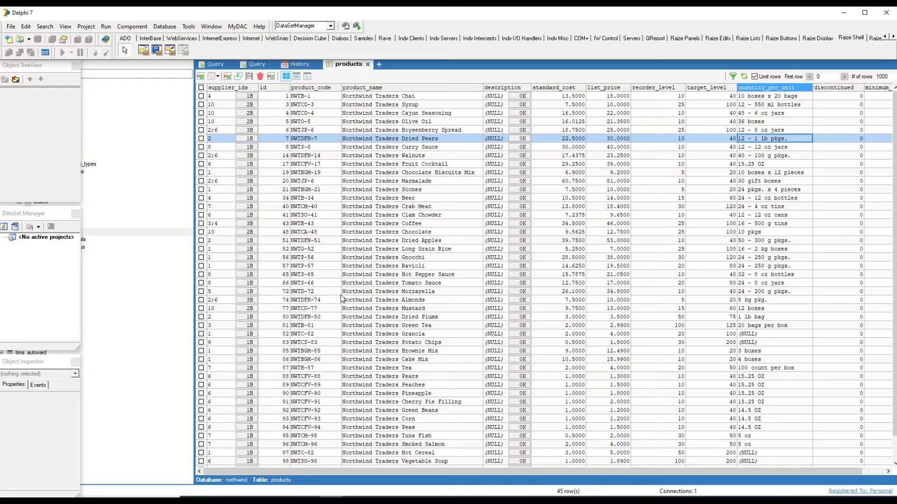
pyautogui.moveTo(328, 288)
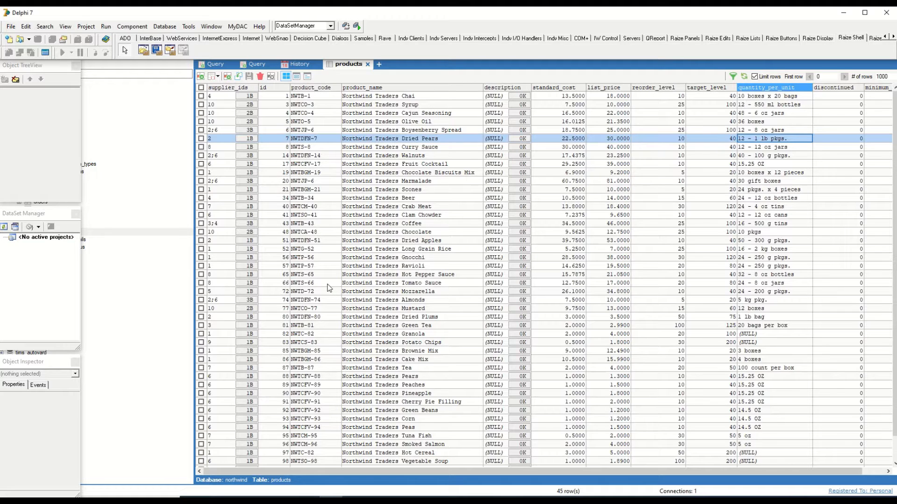
pyautogui.moveTo(147, 117)
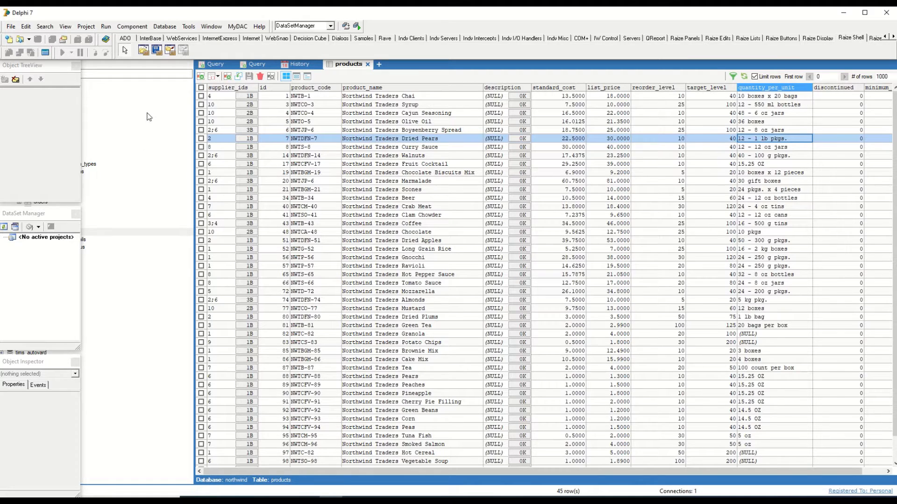
pyautogui.click(10, 27)
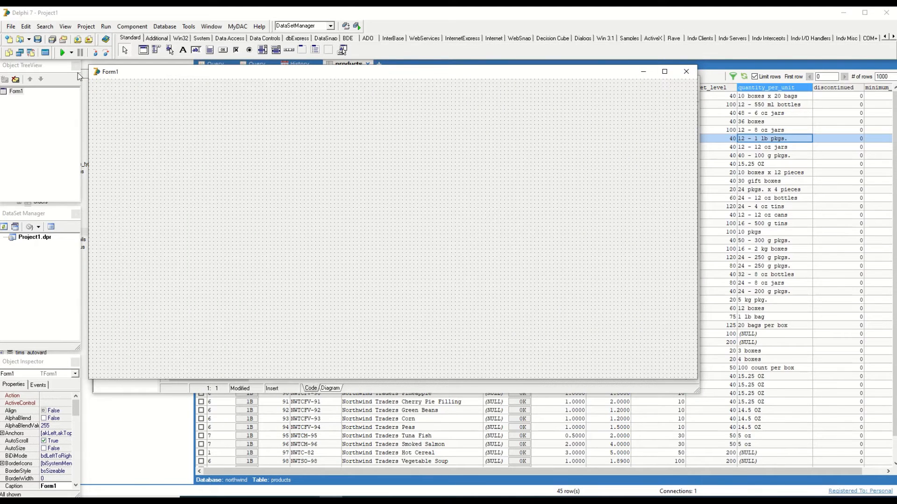
pyautogui.moveTo(158, 159)
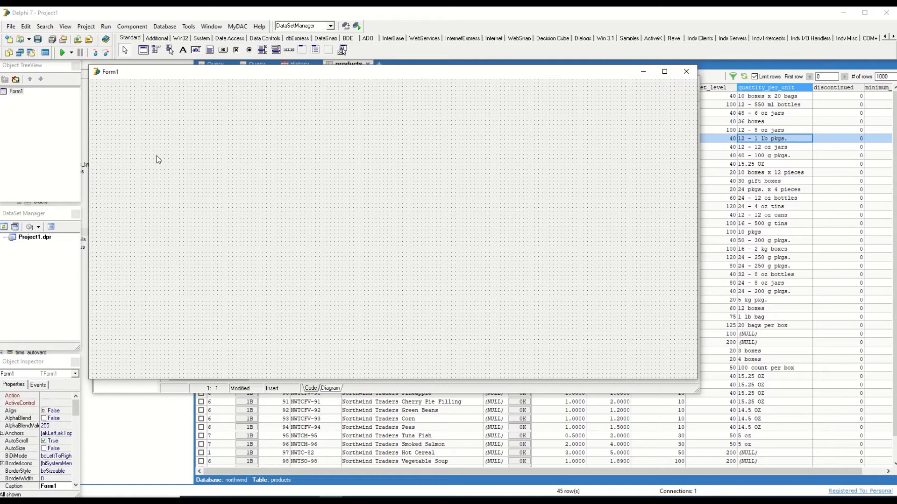
pyautogui.moveTo(257, 157)
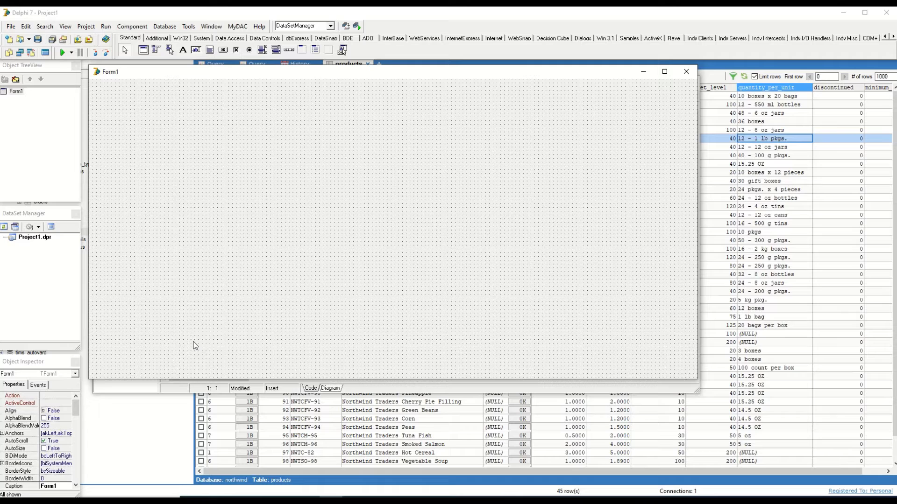
# Add DataModule2 to the project and position its window over Form1.
pyautogui.click(11, 26)
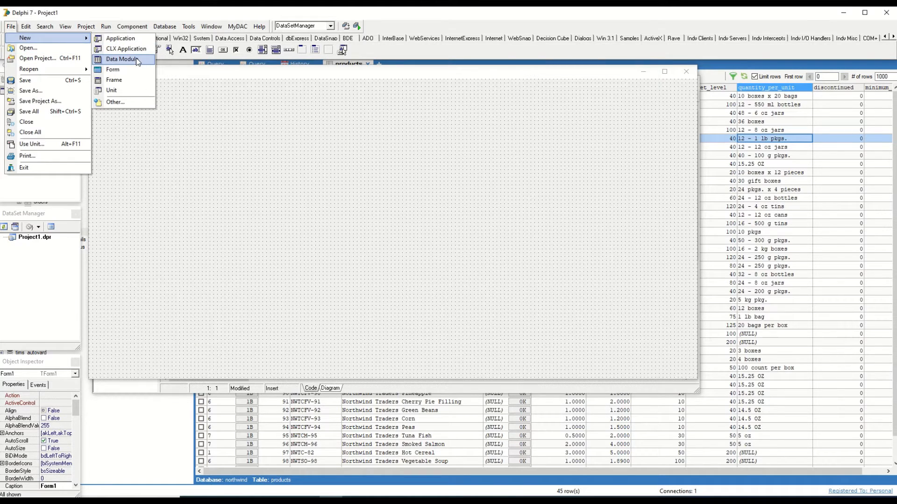
pyautogui.click(121, 59)
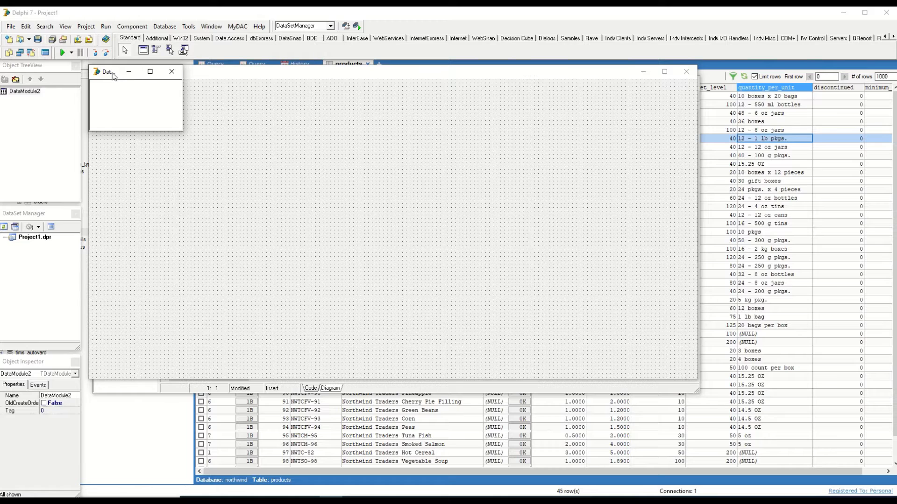
pyautogui.moveTo(106, 71); pyautogui.dragTo(140, 103)
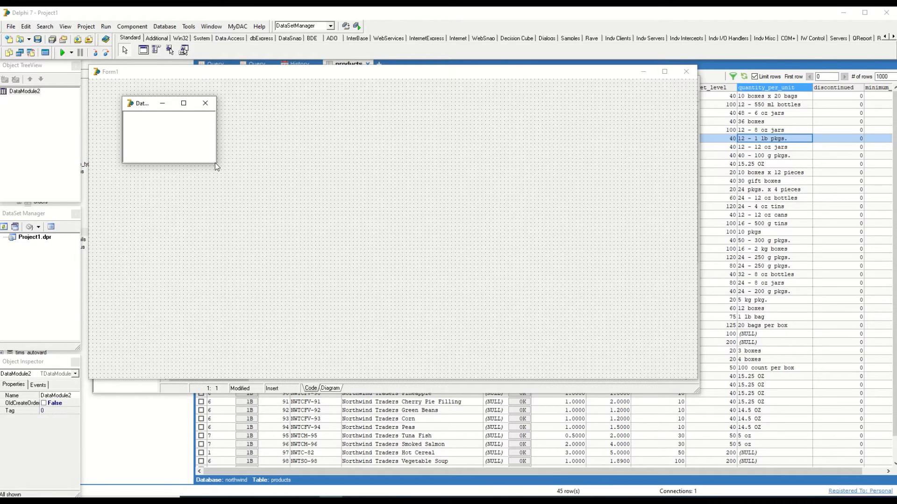
# Save units ReportForm and Datamodule and project SampleReport in new 'Delphi Quickreport' folder.
pyautogui.click(9, 26)
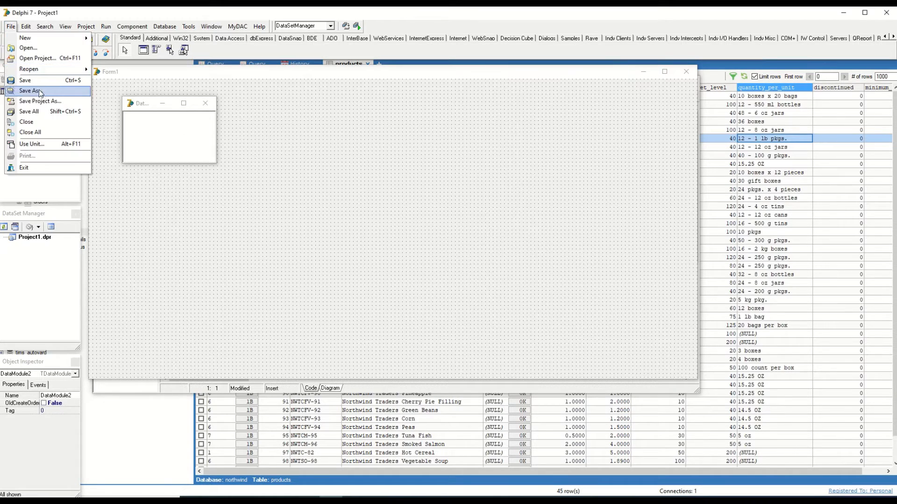
pyautogui.click(30, 90)
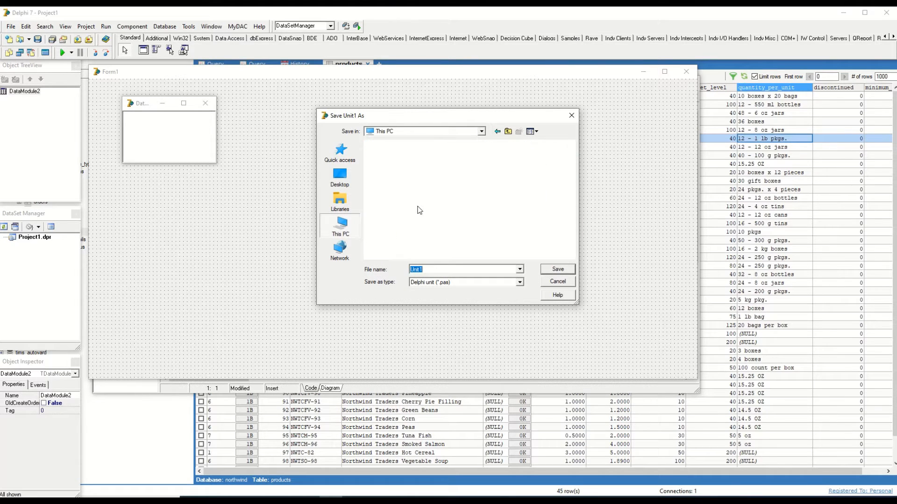
pyautogui.click(340, 223)
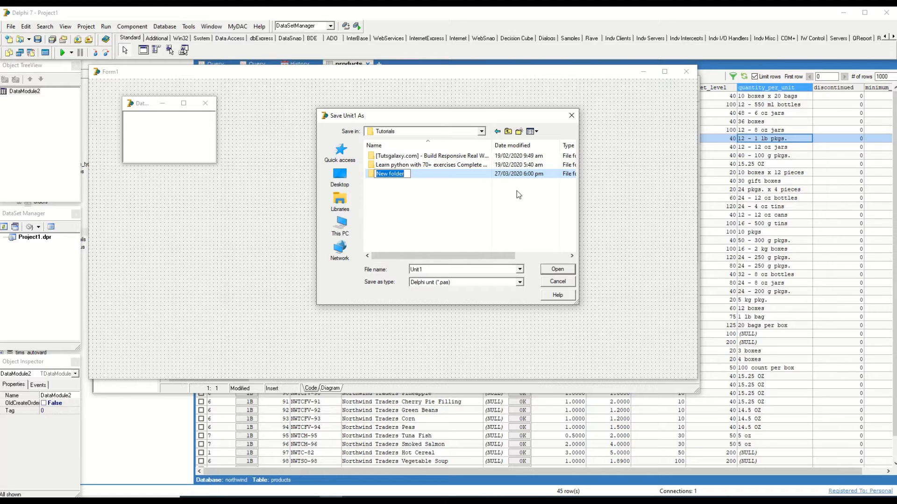
pyautogui.write('Delphi Qui')
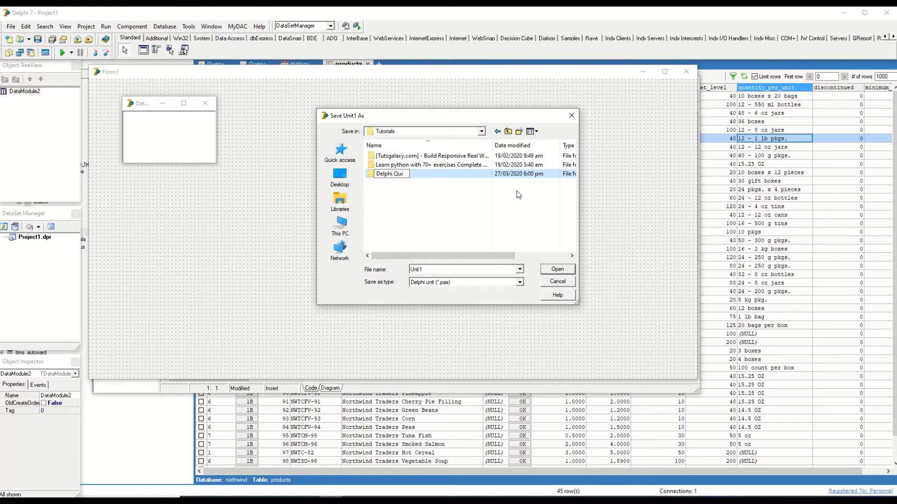
pyautogui.doubleClick(390, 174)
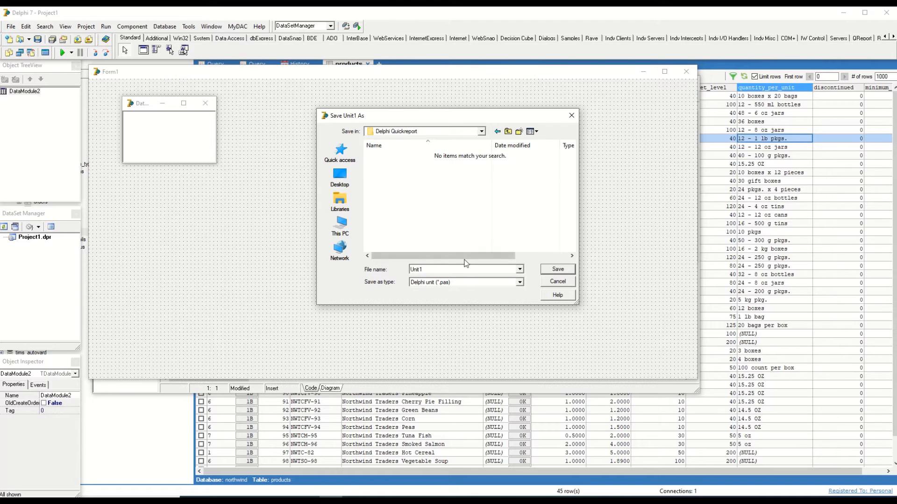
pyautogui.click(451, 270)
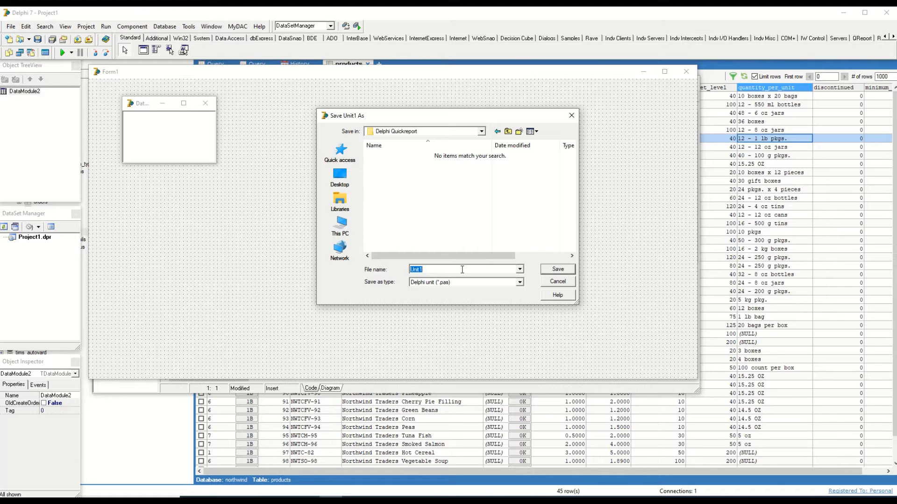
pyautogui.write('ReportF')
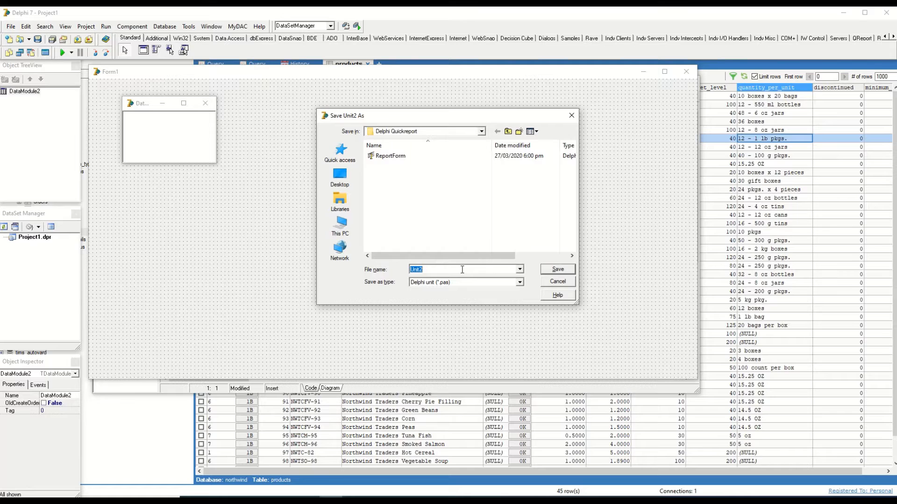
pyautogui.write('Datamodule')
pyautogui.write('Sample')
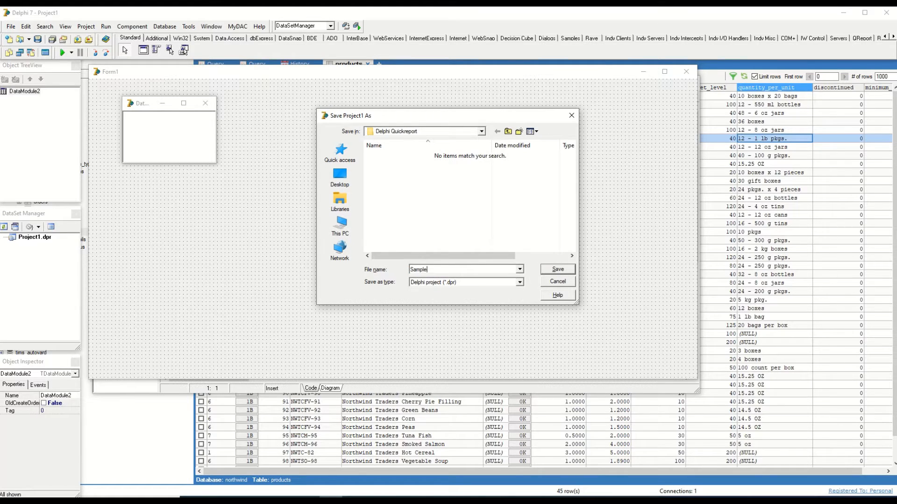
pyautogui.click(555, 269)
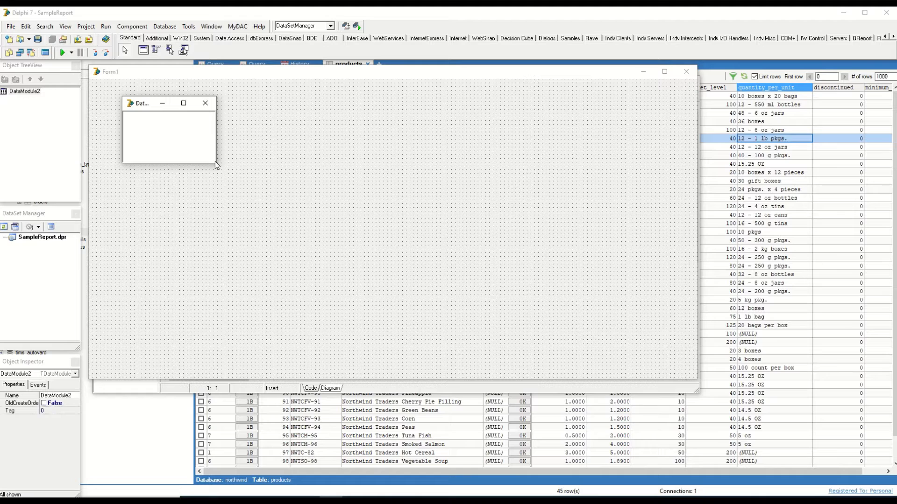
# Drop a MyDAC TMyConnection named Conn on the data module with LoginPrompt False.
pyautogui.rightClick(254, 44)
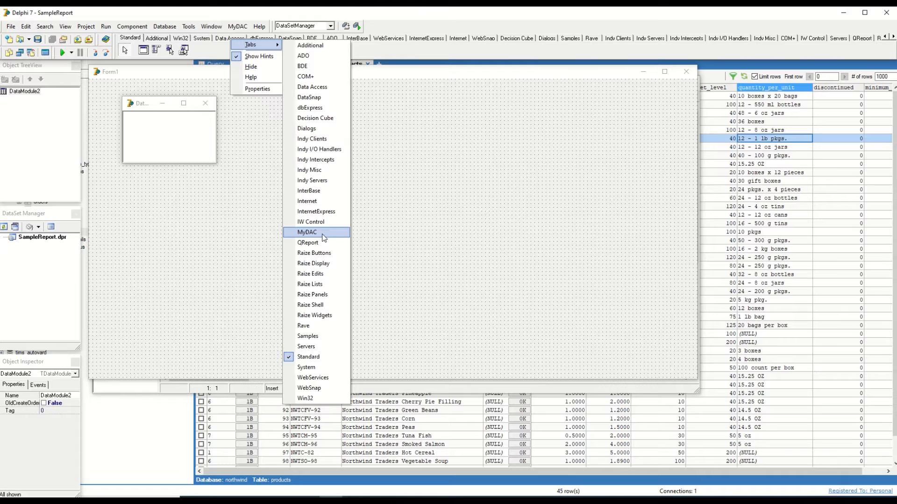
pyautogui.click(308, 232)
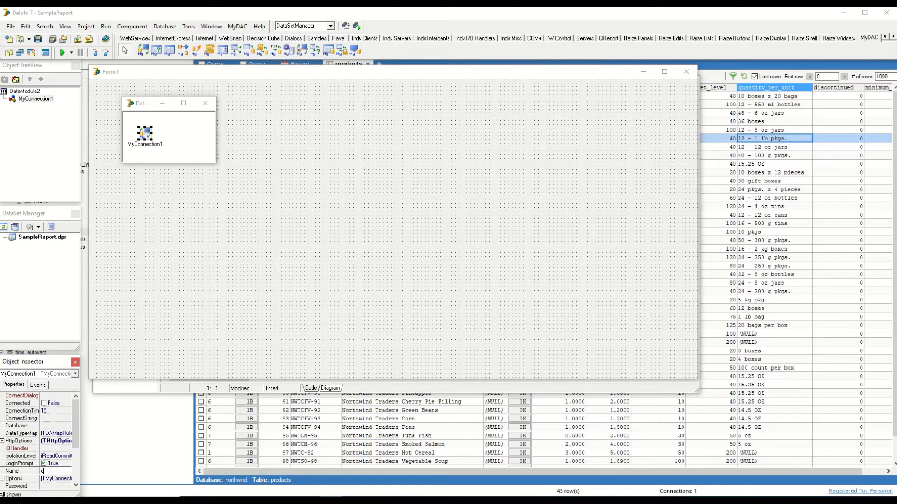
pyautogui.write('conn')
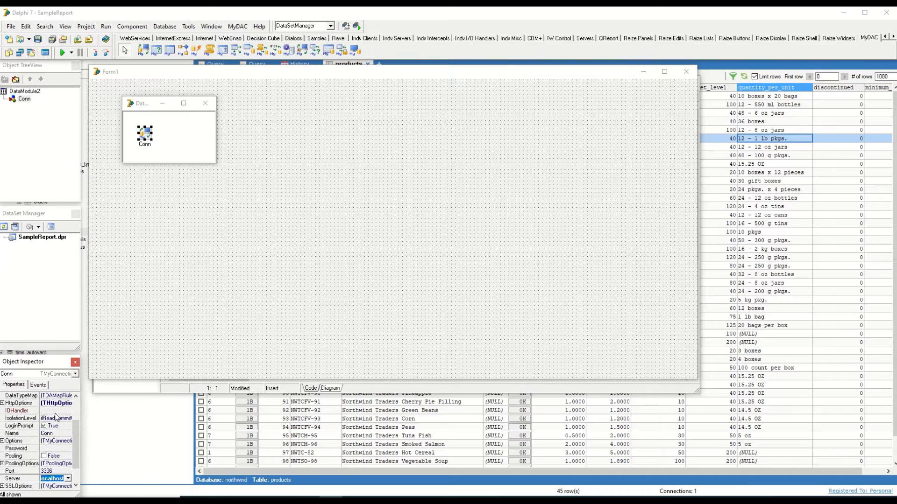
pyautogui.scroll(-3)
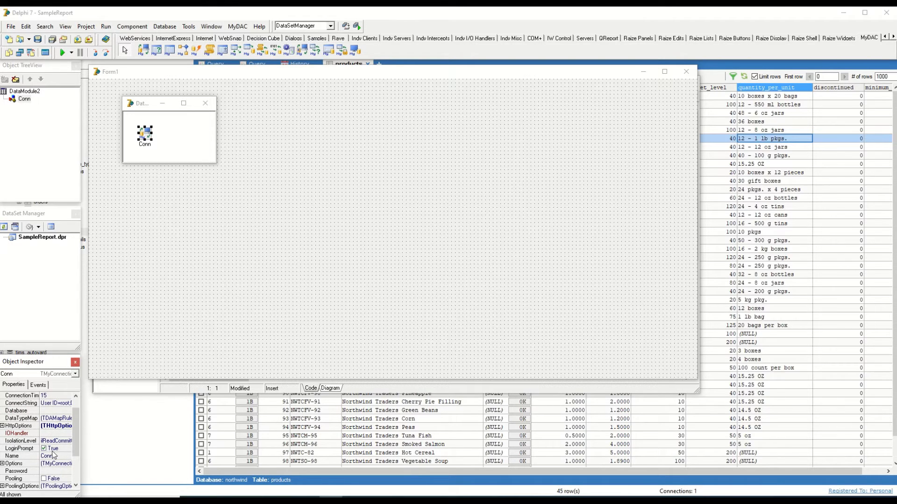
pyautogui.click(51, 449)
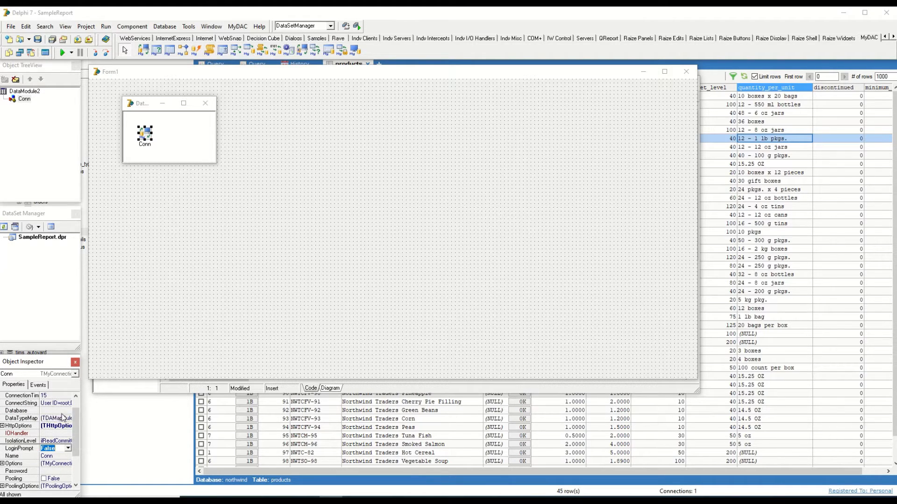
pyautogui.click(73, 426)
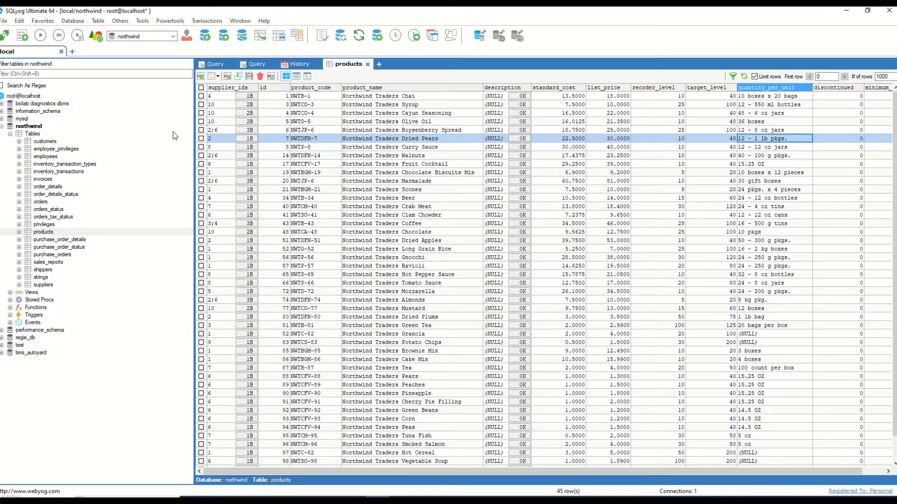
pyautogui.moveTo(27, 170)
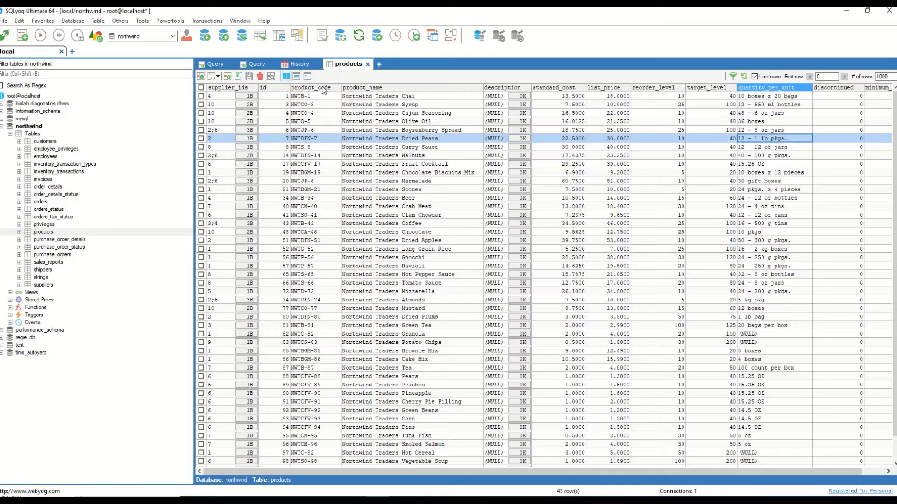
pyautogui.moveTo(298, 122)
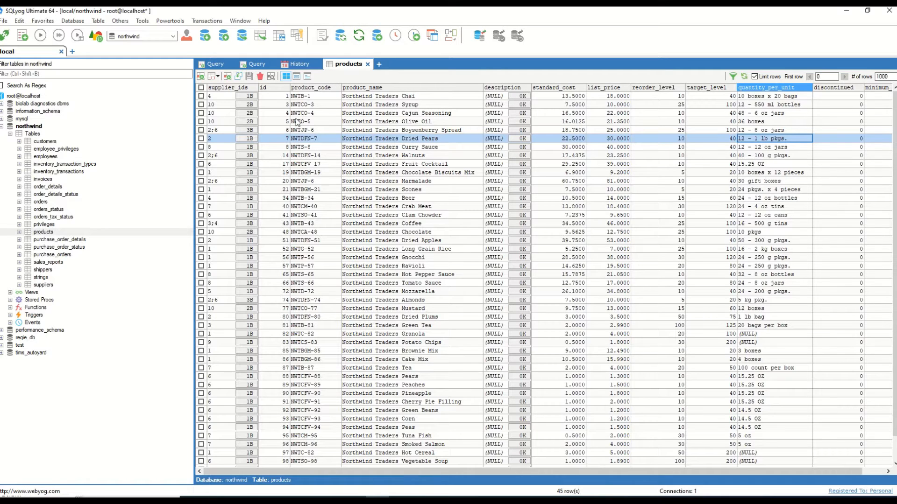
pyautogui.moveTo(296, 122)
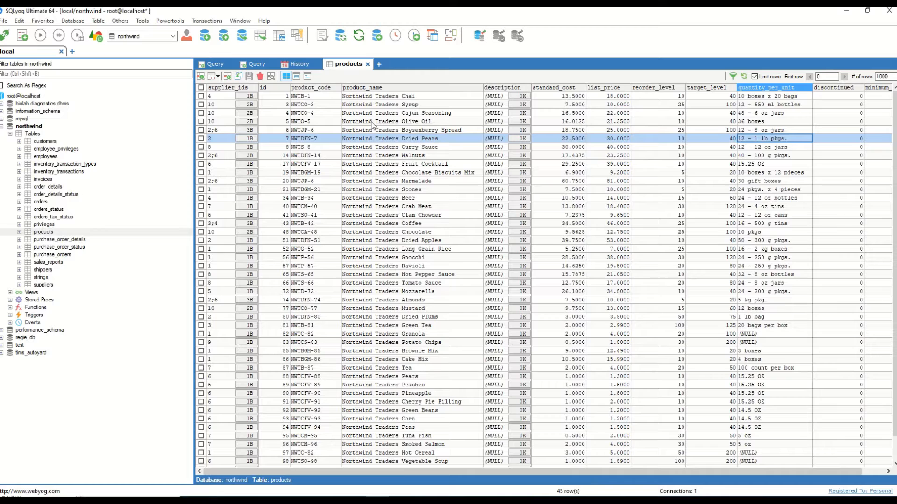
pyautogui.moveTo(491, 169)
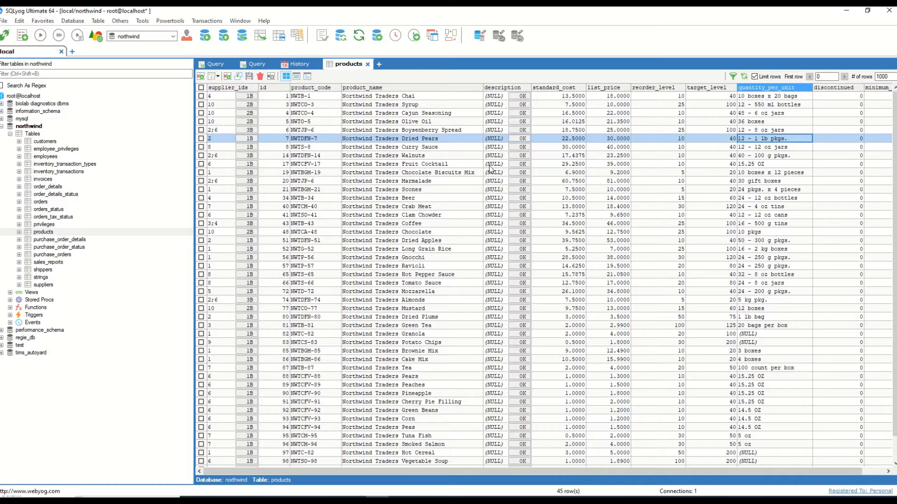
pyautogui.moveTo(438, 374)
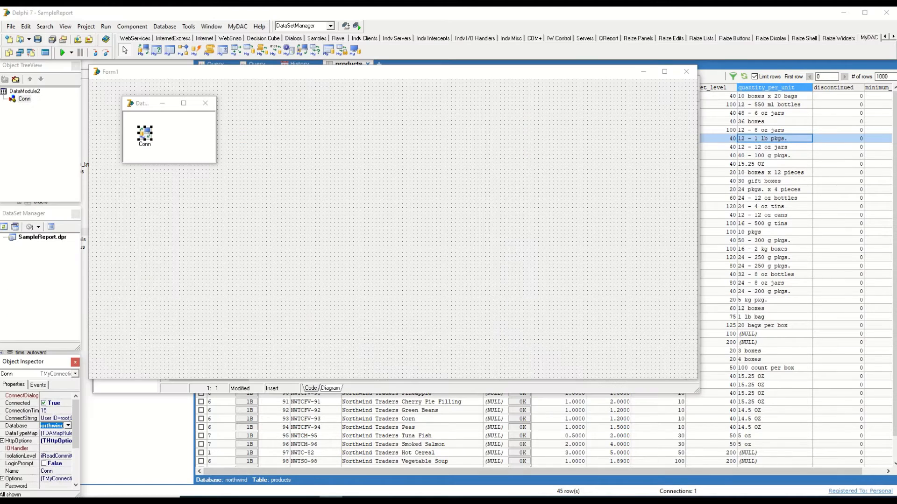
# Add QryReport query on Conn, try Active=True, and dismiss the missing-SQL error.
pyautogui.click(171, 137)
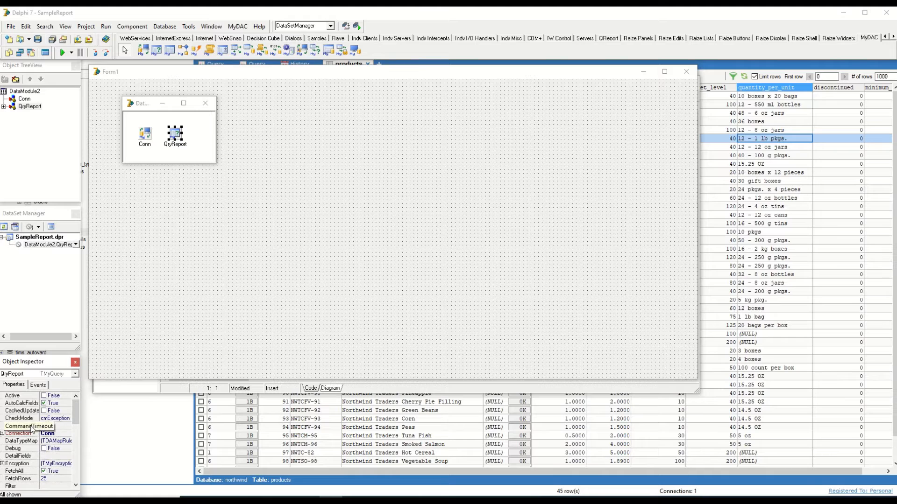
pyautogui.click(55, 396)
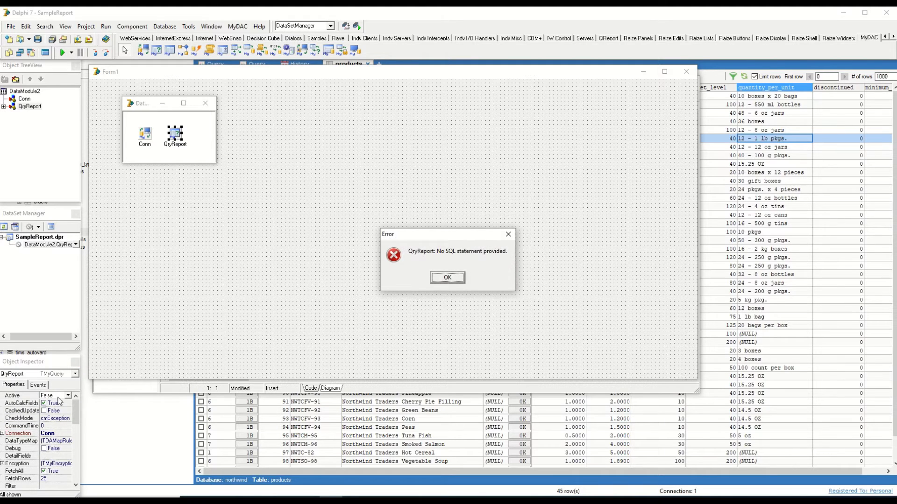
pyautogui.click(446, 277)
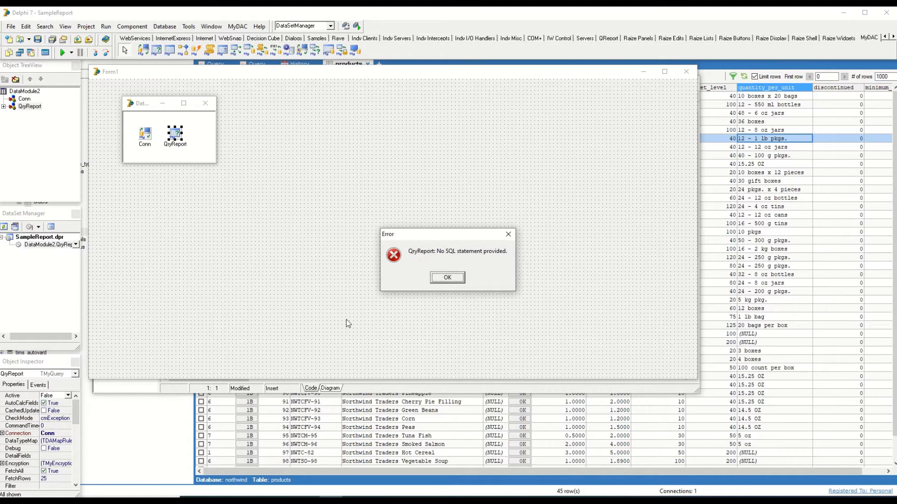
pyautogui.moveTo(409, 267)
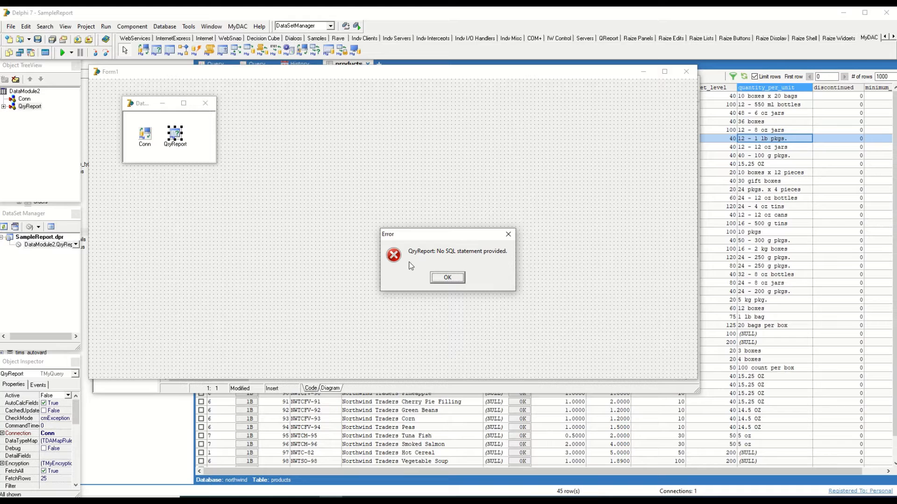
pyautogui.click(446, 277)
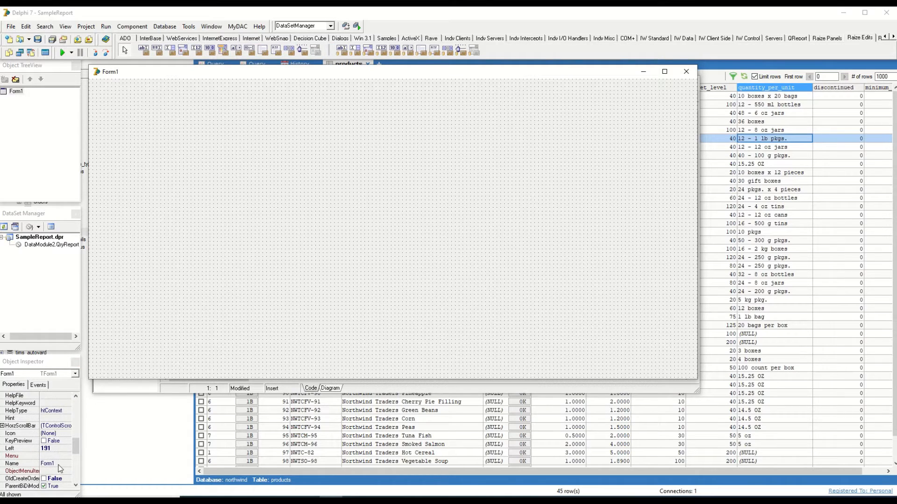
# Set Form1's Name property to frmReport.
pyautogui.write('frmReport')
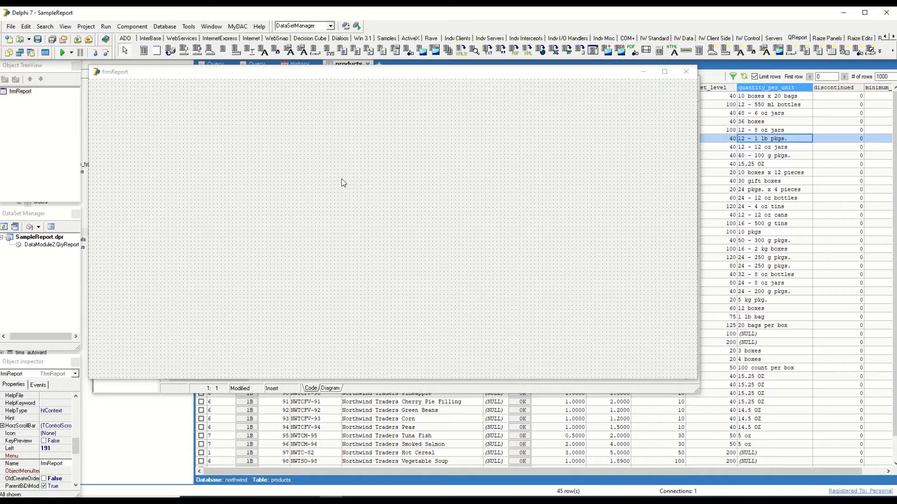
pyautogui.moveTo(339, 181)
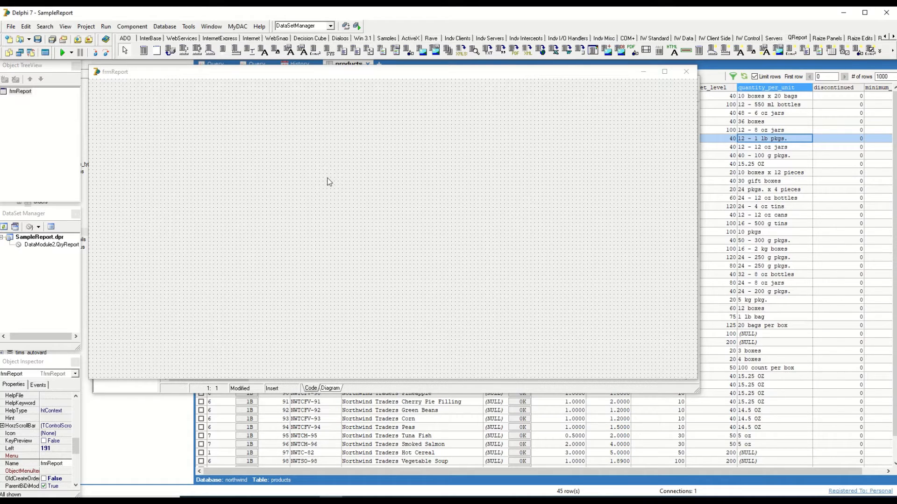
pyautogui.moveTo(326, 174)
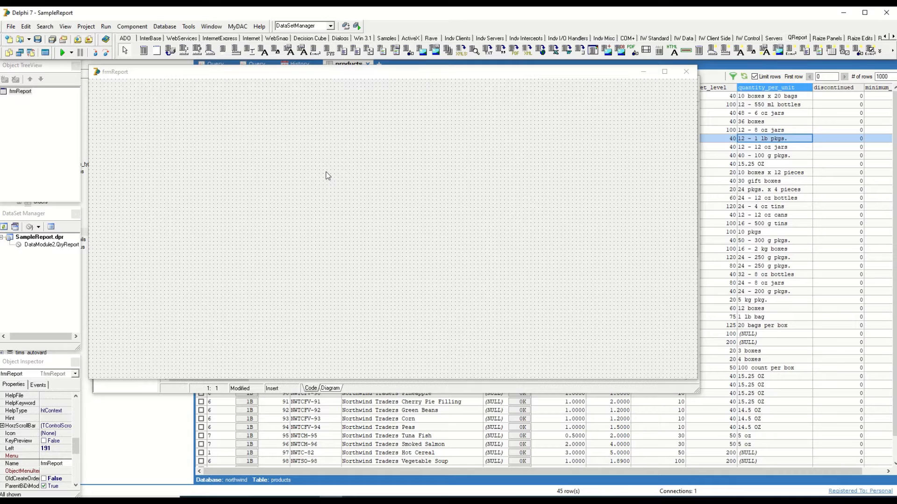
pyautogui.moveTo(310, 166)
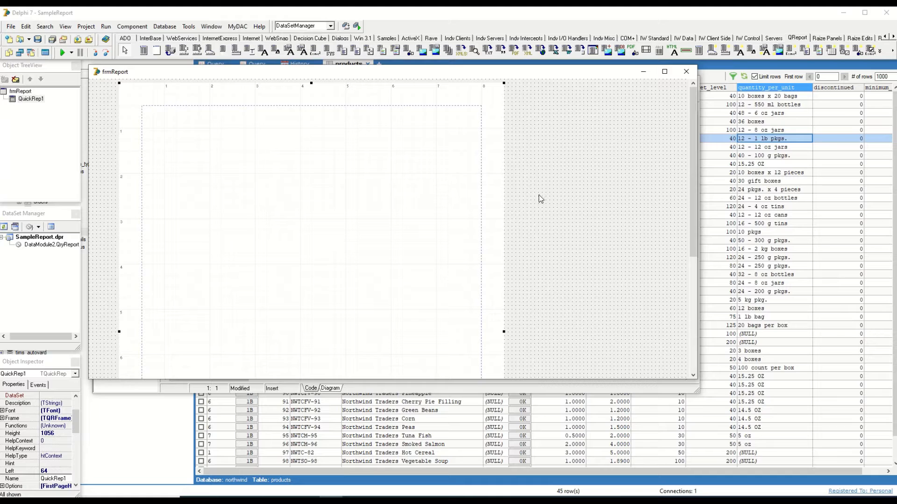
pyautogui.moveTo(552, 206)
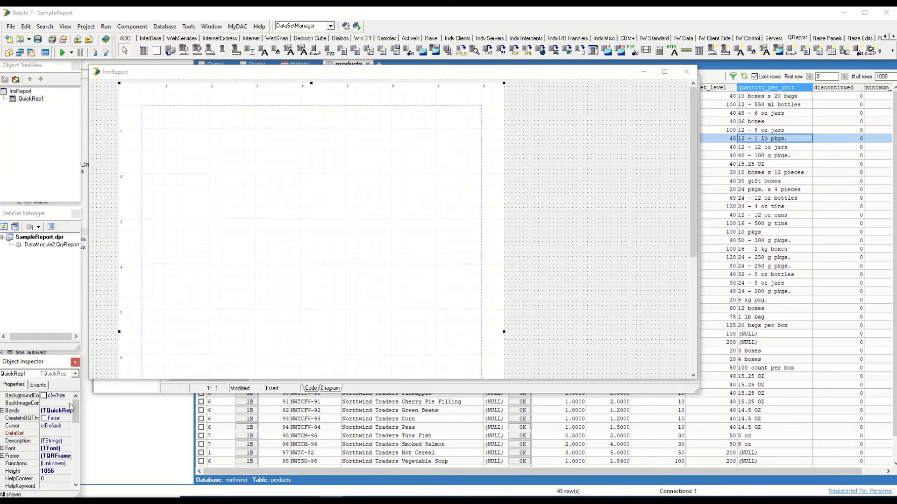
pyautogui.moveTo(48, 384)
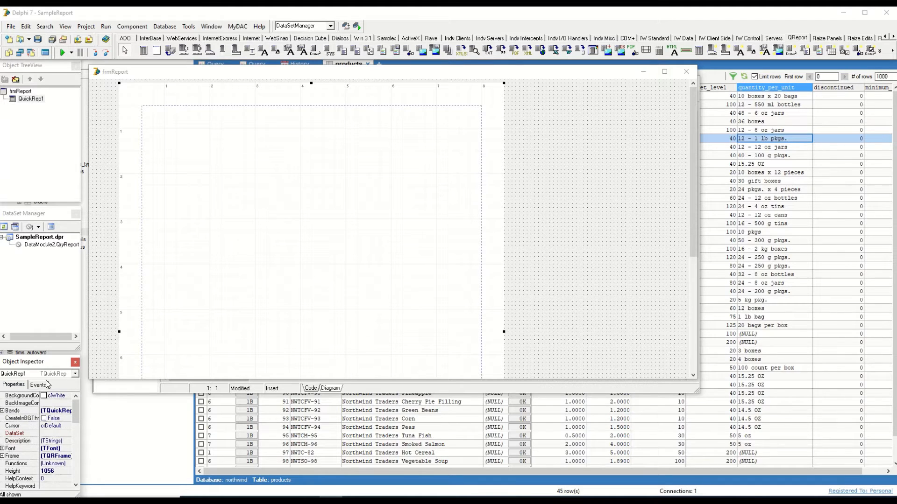
# Drop QuickRep1 onto frmReport and expand its Bands property.
pyautogui.click(2, 411)
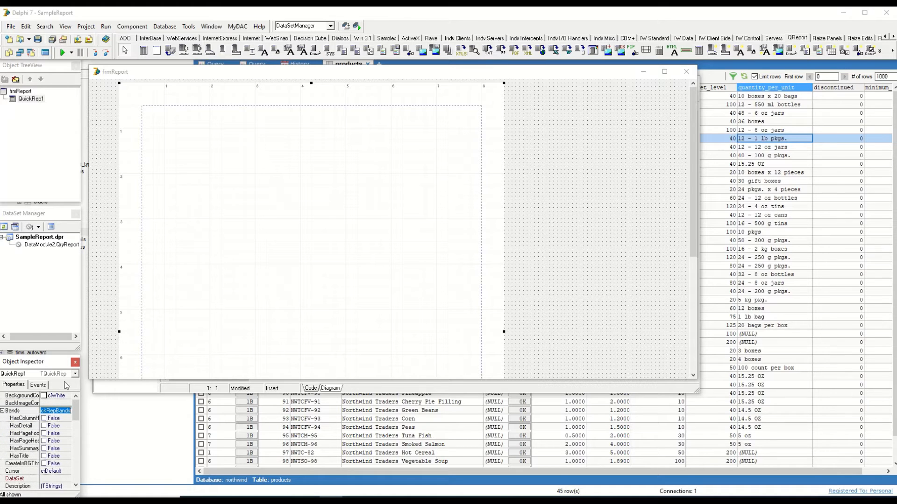
pyautogui.moveTo(174, 148)
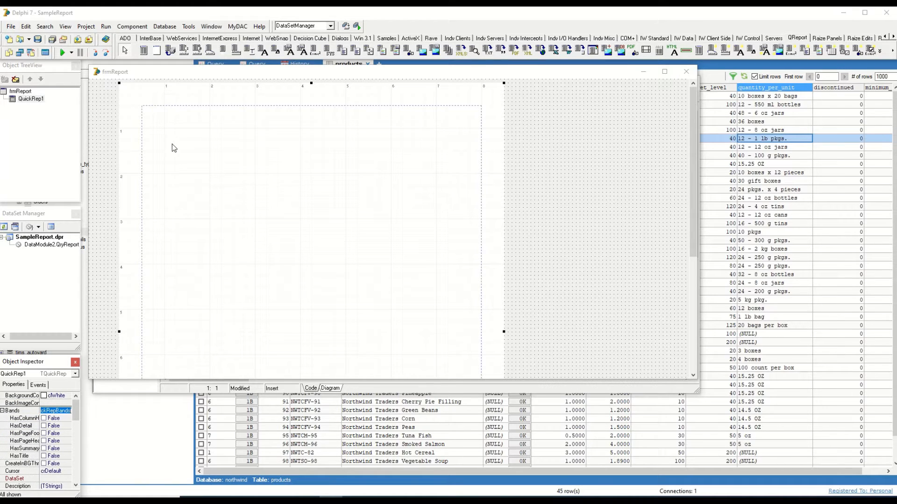
pyautogui.moveTo(49, 461)
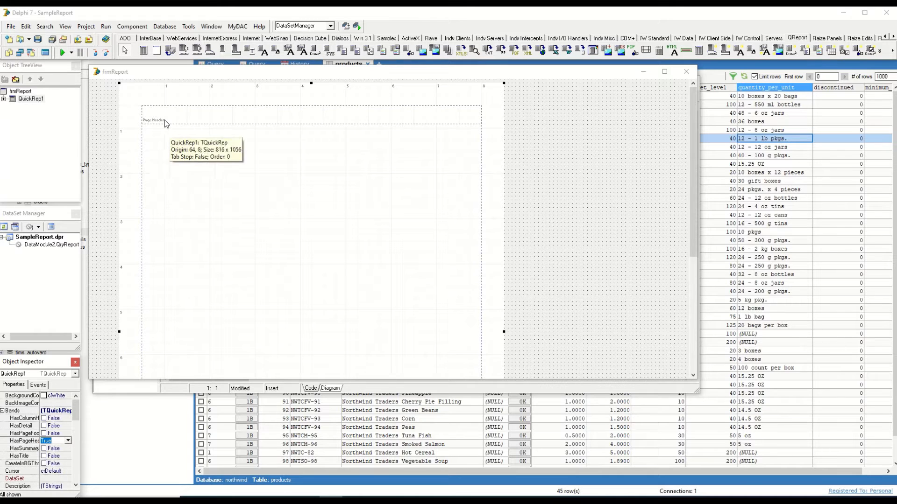
pyautogui.moveTo(475, 120)
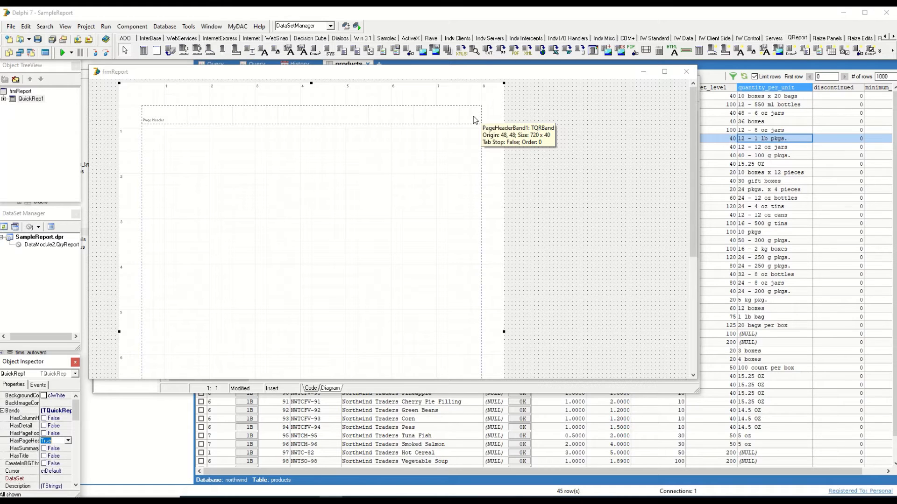
pyautogui.moveTo(485, 48)
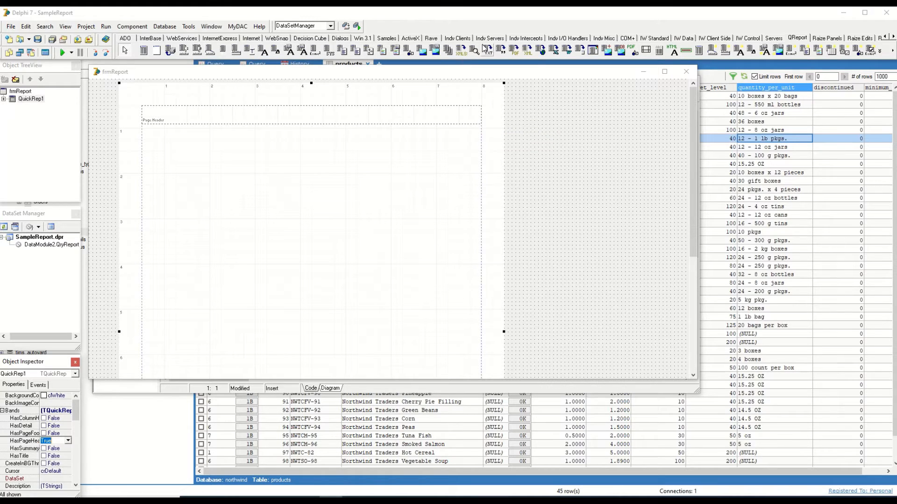
pyautogui.moveTo(518, 49)
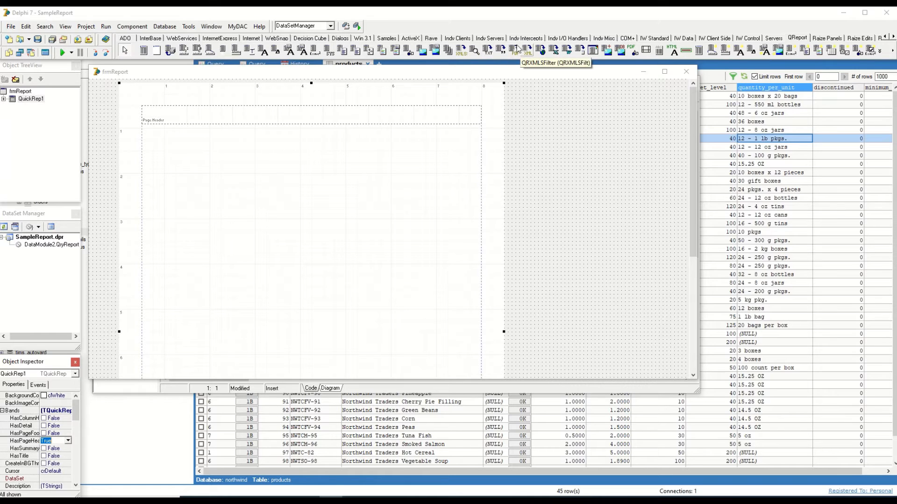
pyautogui.moveTo(343, 51)
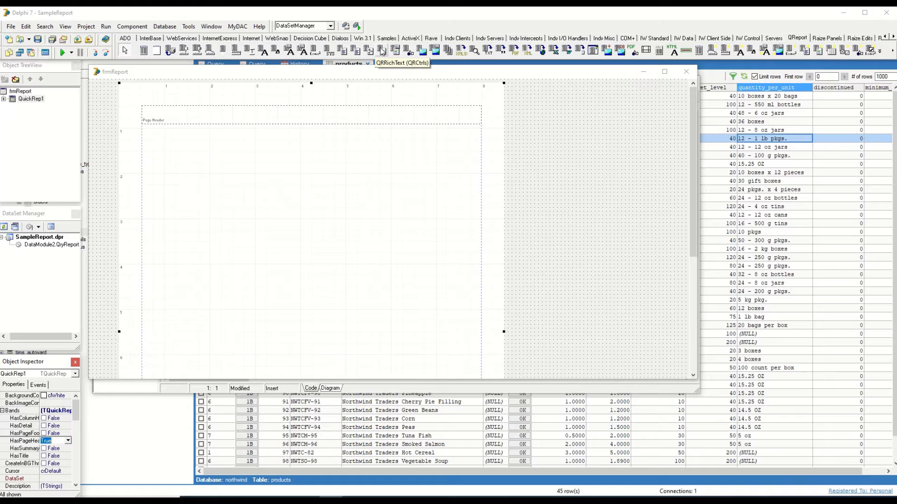
pyautogui.moveTo(329, 51)
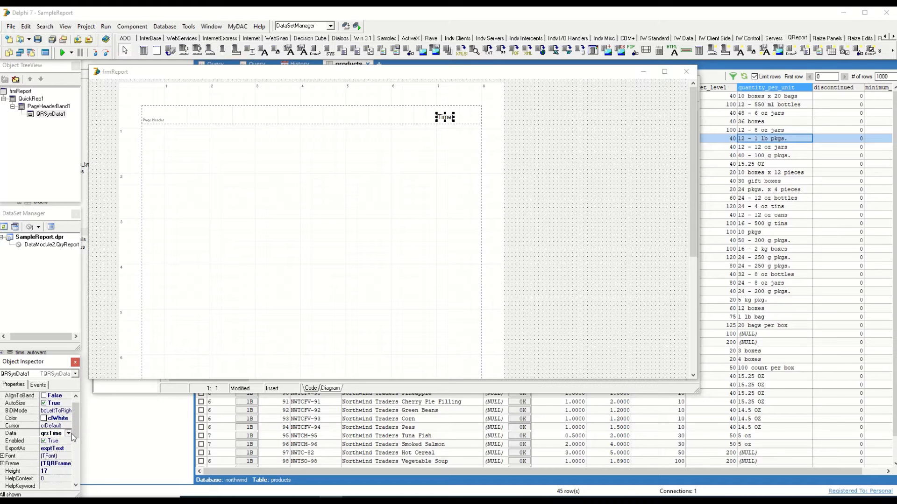
# Set the header's QRSysData Data to qrsDateTime and enable the title band.
pyautogui.click(51, 433)
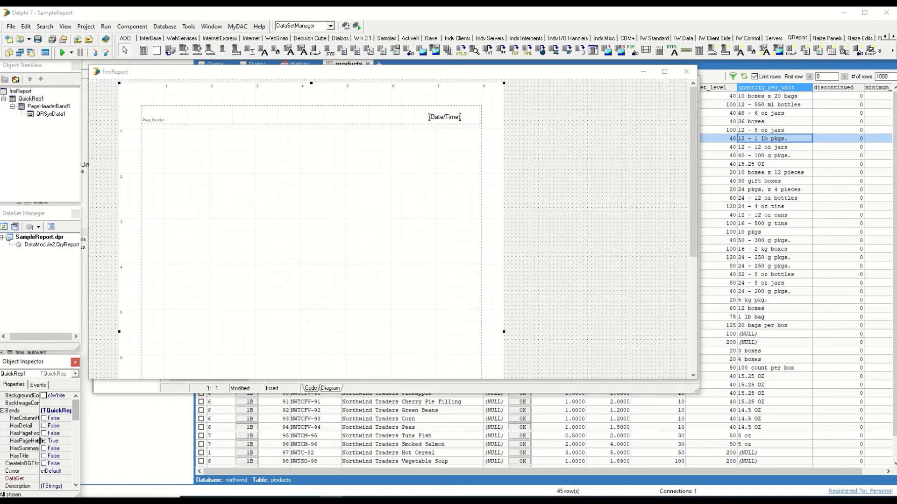
pyautogui.click(55, 456)
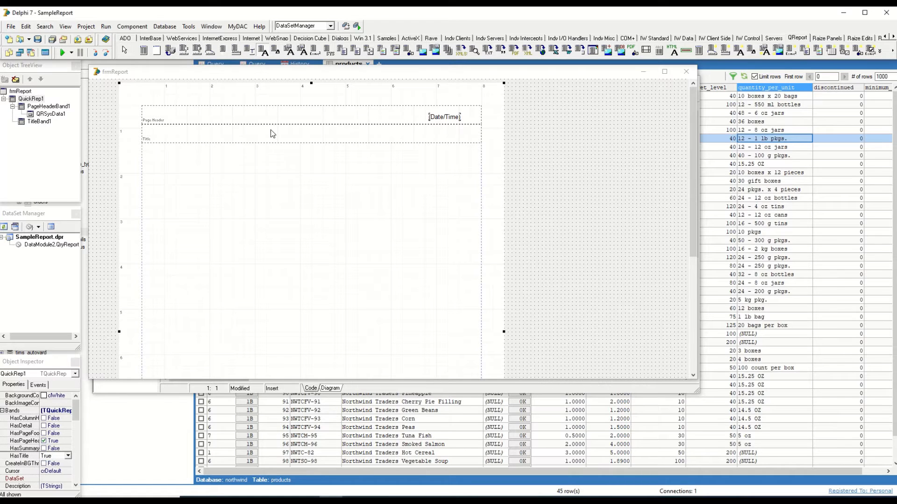
# Add a title label 'LIST OF PRODUCTS' with bold, larger font and centered alignment.
pyautogui.click(281, 132)
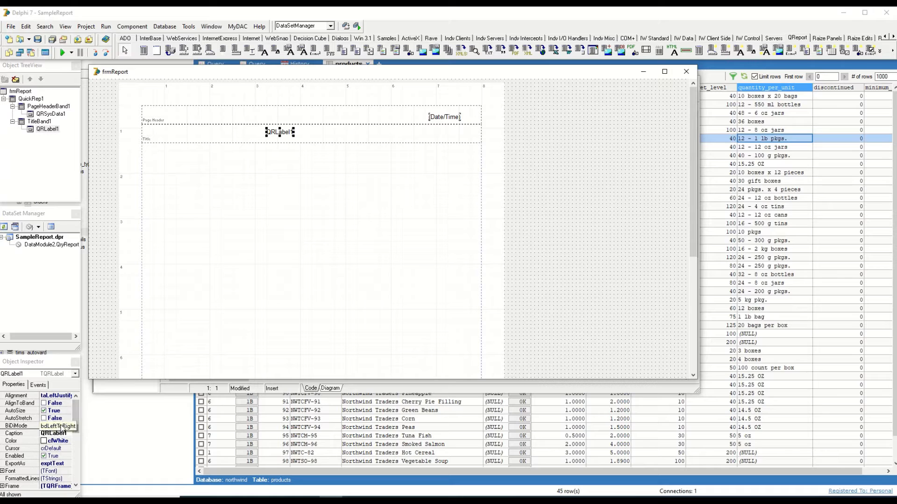
pyautogui.click(54, 433)
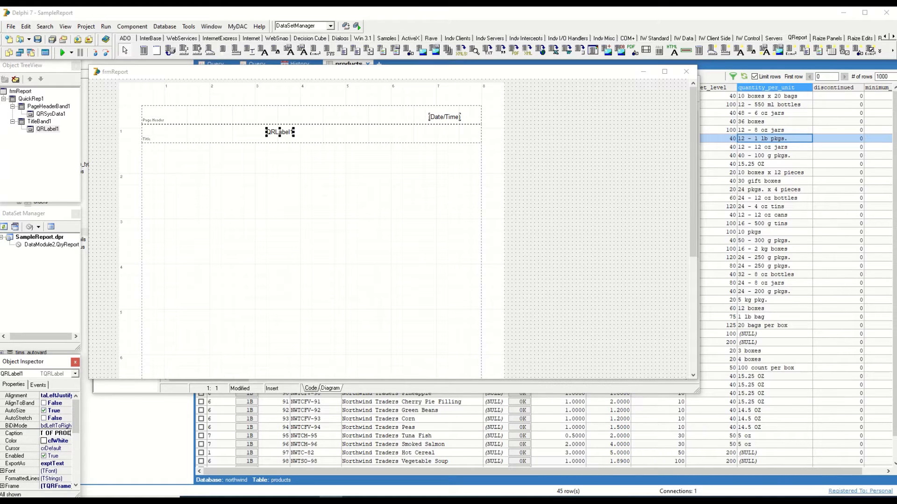
pyautogui.write('LIST OF PRODUCTS')
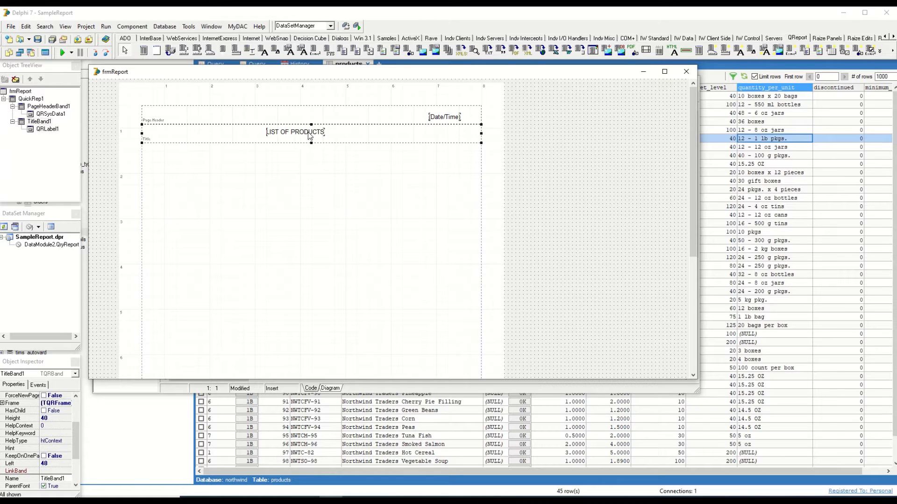
pyautogui.click(296, 132)
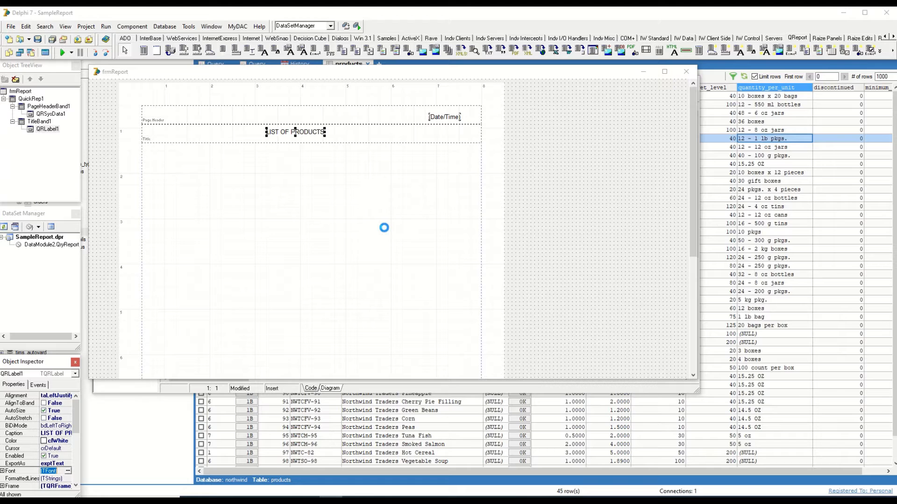
pyautogui.click(67, 471)
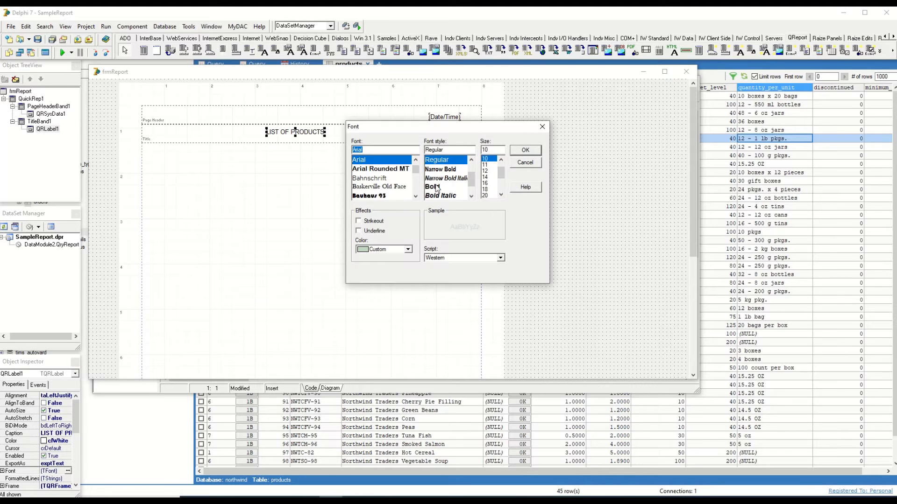
pyautogui.click(524, 150)
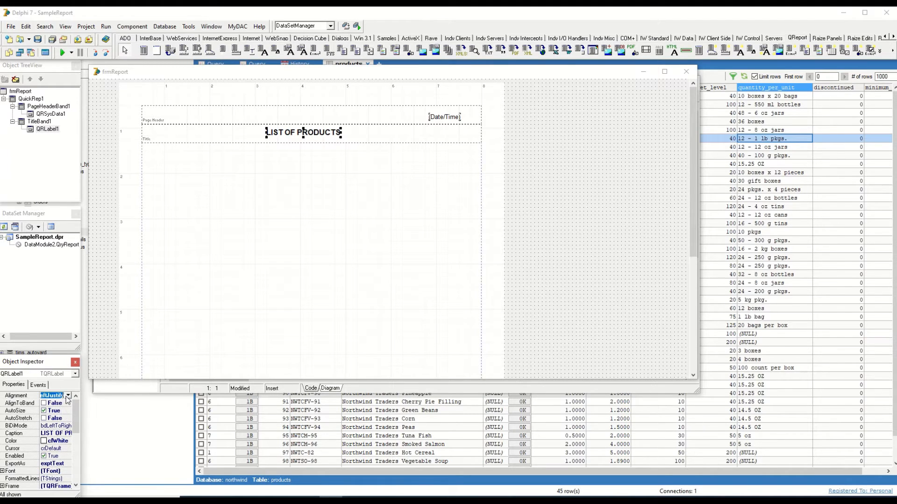
pyautogui.click(51, 396)
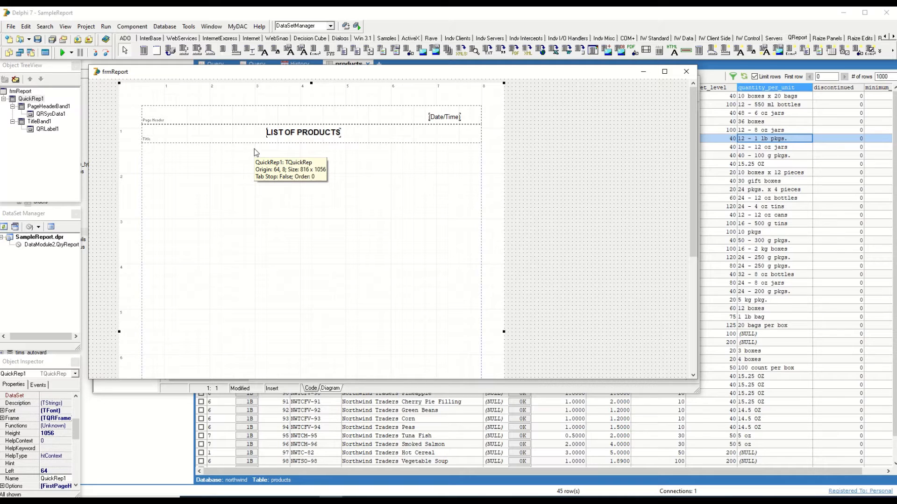
pyautogui.moveTo(171, 270)
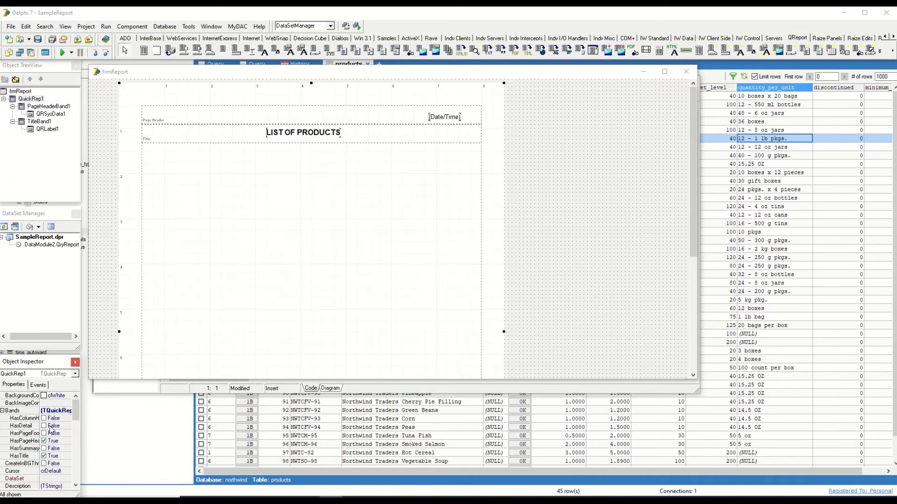
# Enable HasDetail and drag DetailBand1's bottom edge up to shorten it.
pyautogui.click(54, 425)
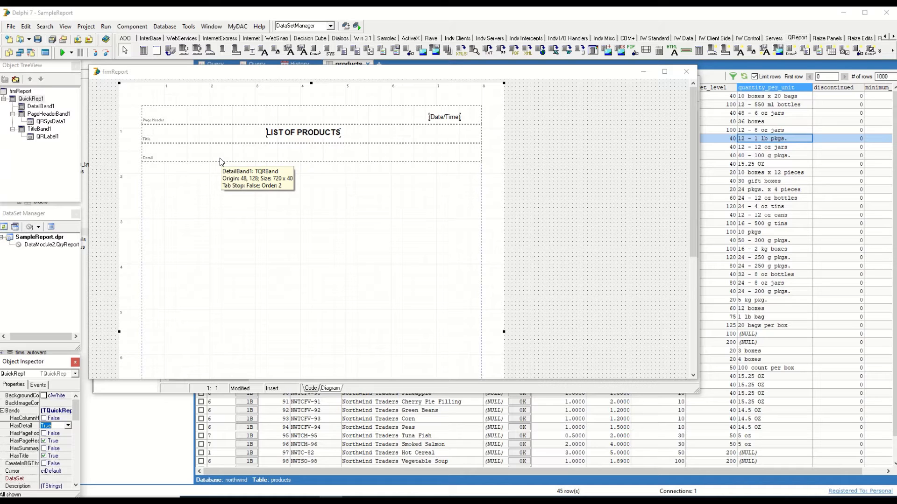
pyautogui.moveTo(250, 163)
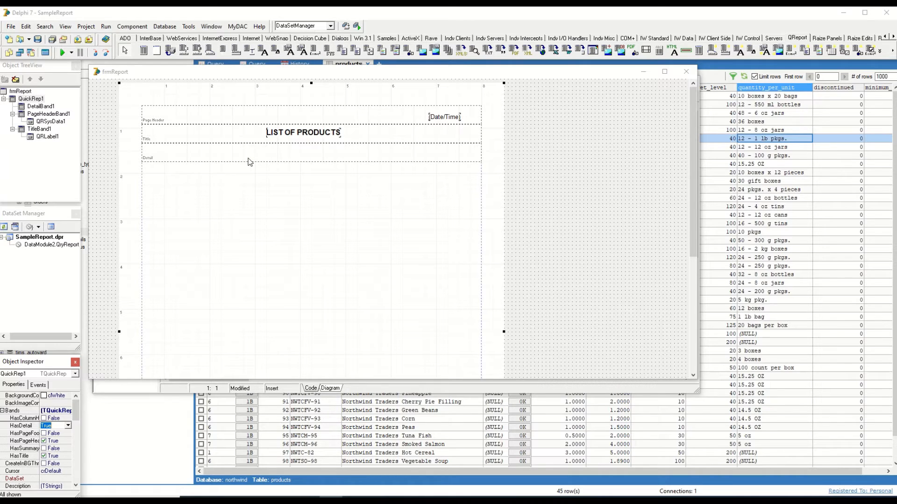
pyautogui.click(247, 161)
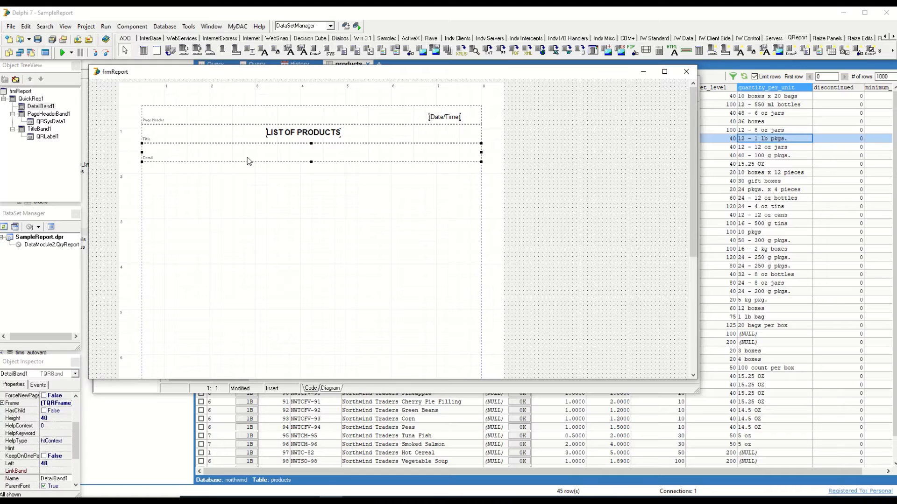
pyautogui.moveTo(311, 161); pyautogui.dragTo(311, 153)
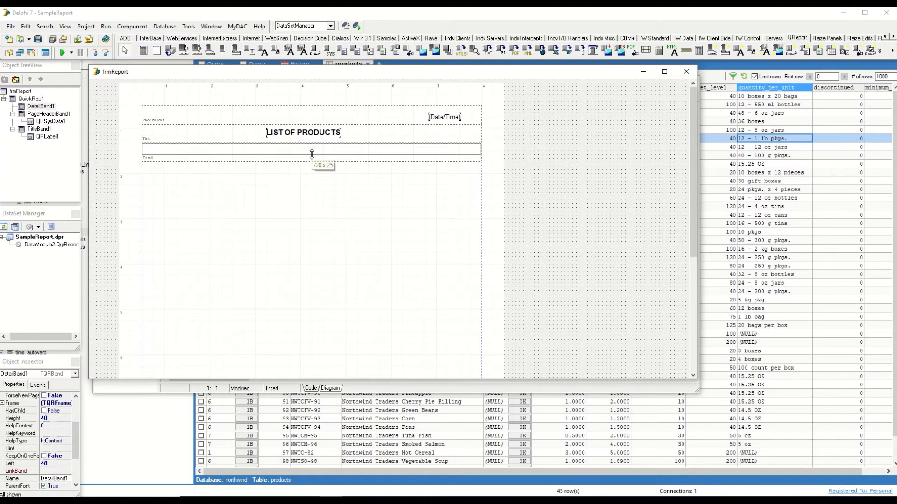
pyautogui.moveTo(311, 154); pyautogui.dragTo(311, 159)
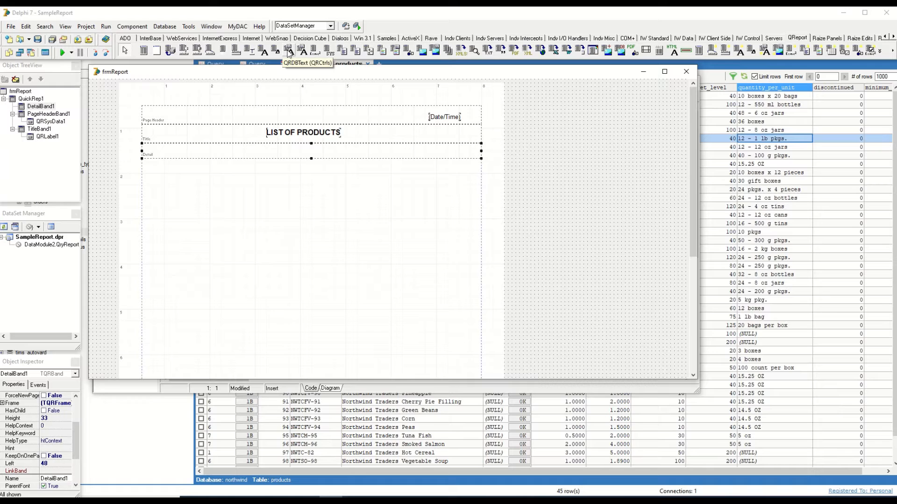
pyautogui.moveTo(160, 150)
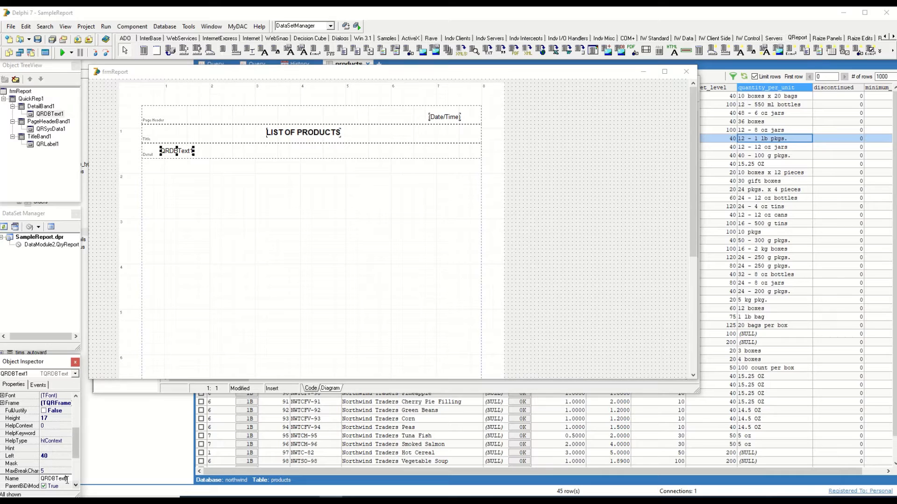
# Link the QRDBProductID field's DataSet to the QryReport query.
pyautogui.scroll(-3)
pyautogui.write('ProductID')
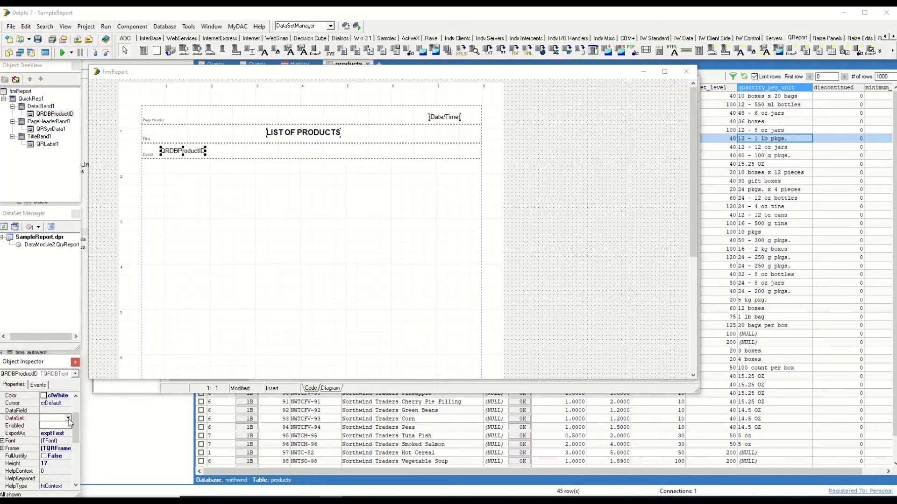
pyautogui.click(44, 425)
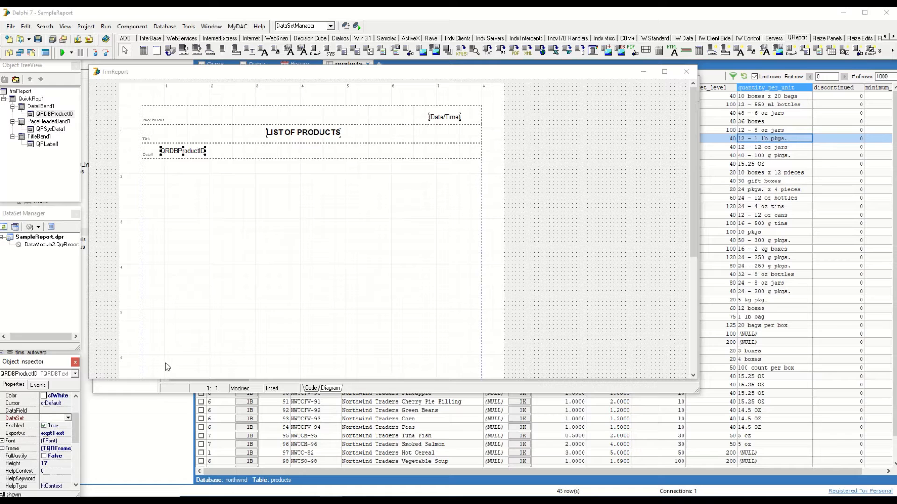
pyautogui.click(10, 27)
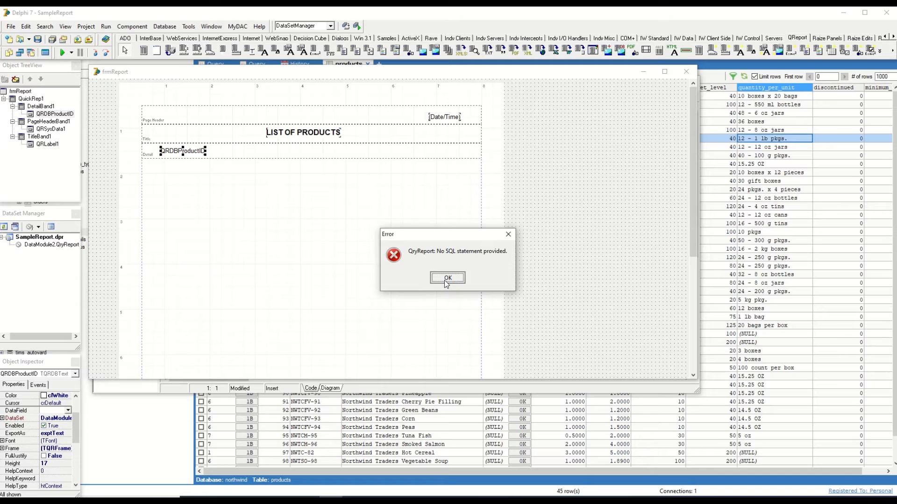
# Dismiss the 'No SQL statement provided' error with OK.
pyautogui.click(447, 278)
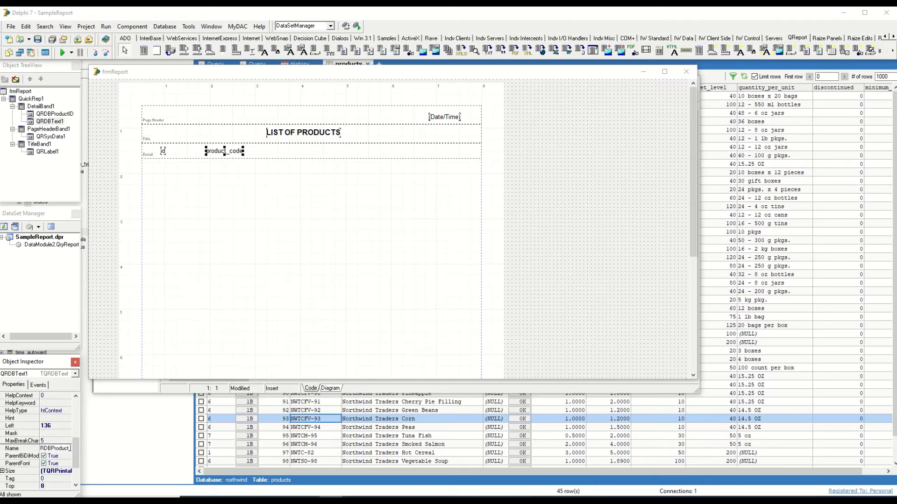
# Apply the QRDBProduct_Code name and select DetailBand1 to shrink its height to 26.
pyautogui.click(224, 151)
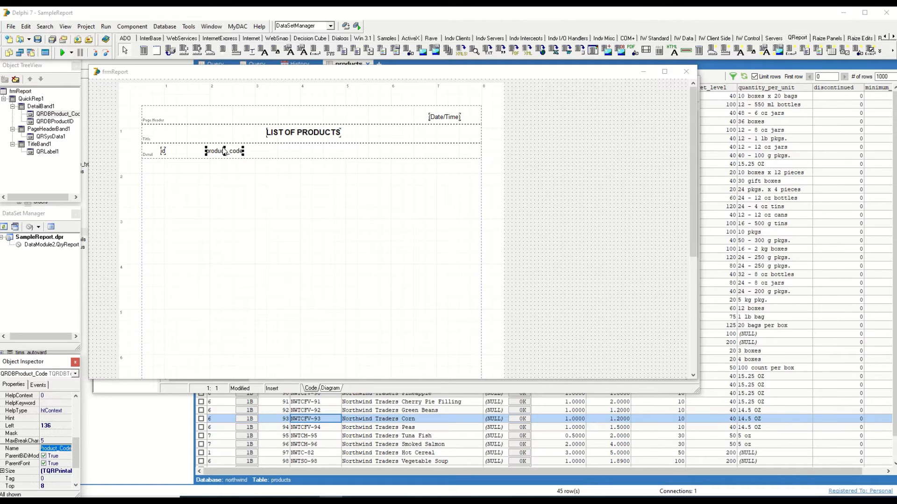
pyautogui.click(223, 150)
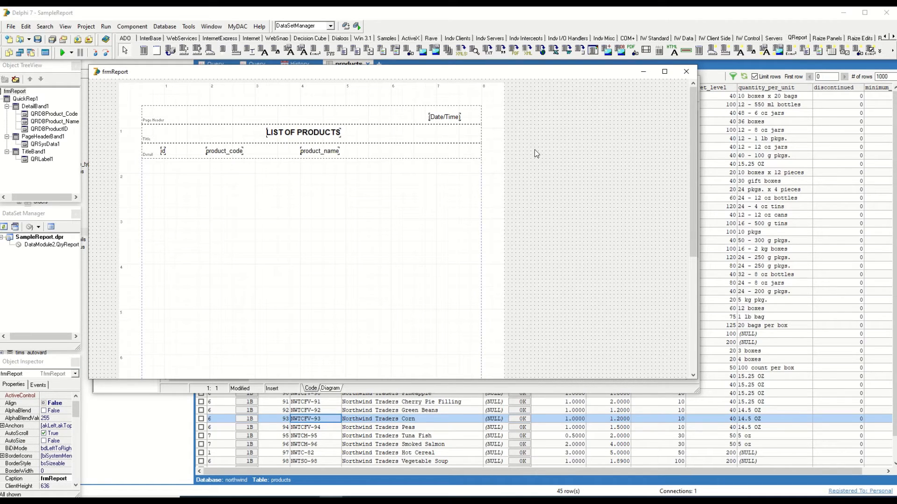
pyautogui.moveTo(296, 168)
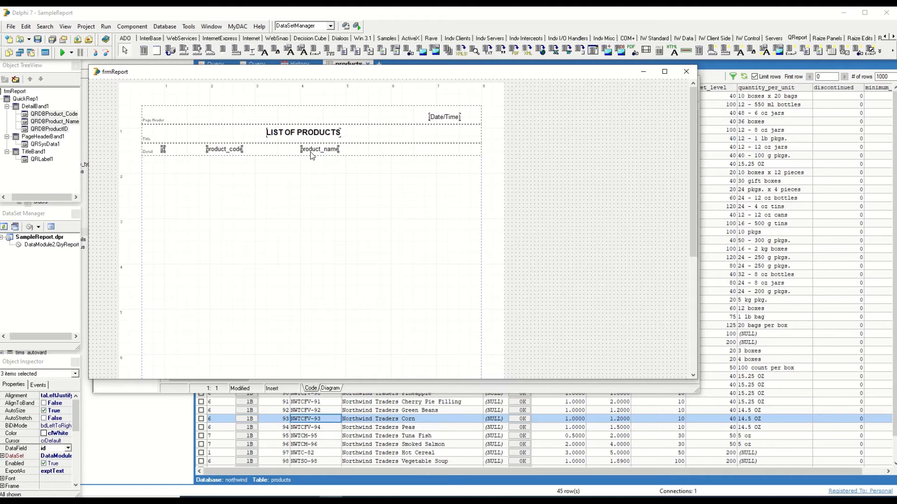
pyautogui.click(286, 151)
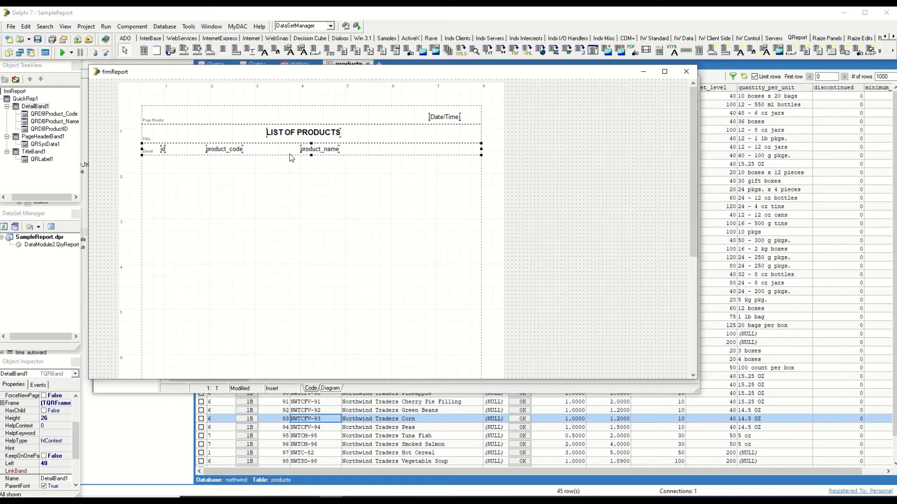
pyautogui.moveTo(113, 215)
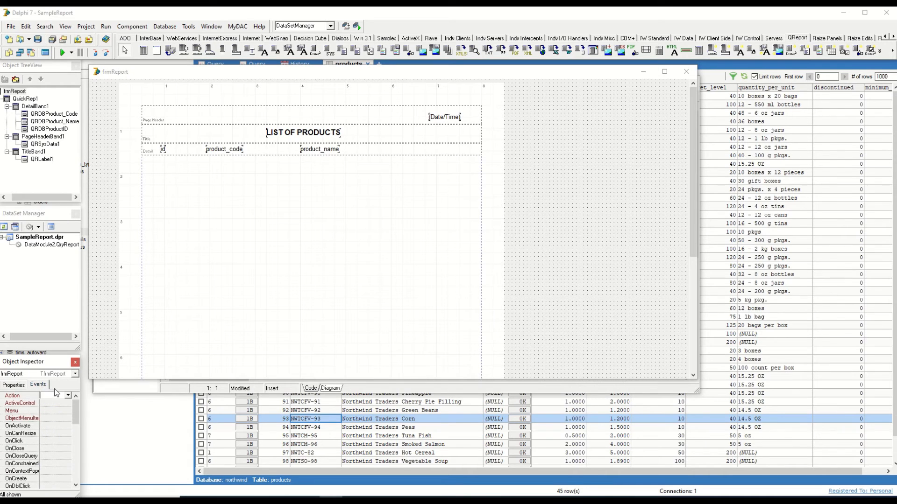
# Open the DataModule2 designer and select the module to rename it DM.
pyautogui.doubleClick(50, 447)
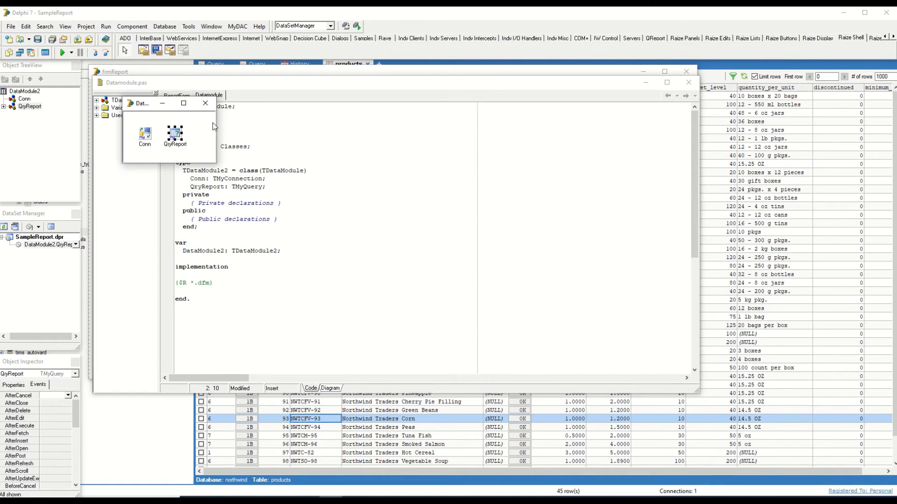
pyautogui.click(197, 137)
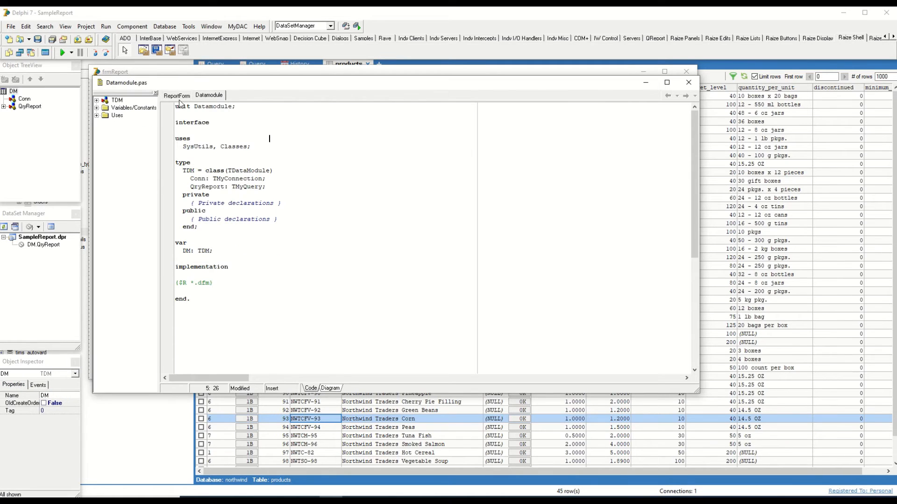
# In FormShow, reopen dm.QryReport with 'SELECT * FROM PRODUCTS'.
pyautogui.click(176, 96)
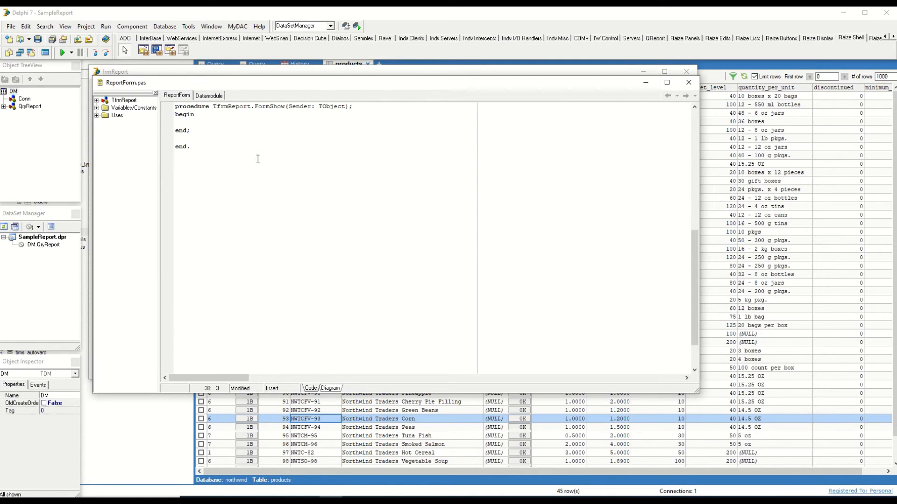
pyautogui.write('with dm.')
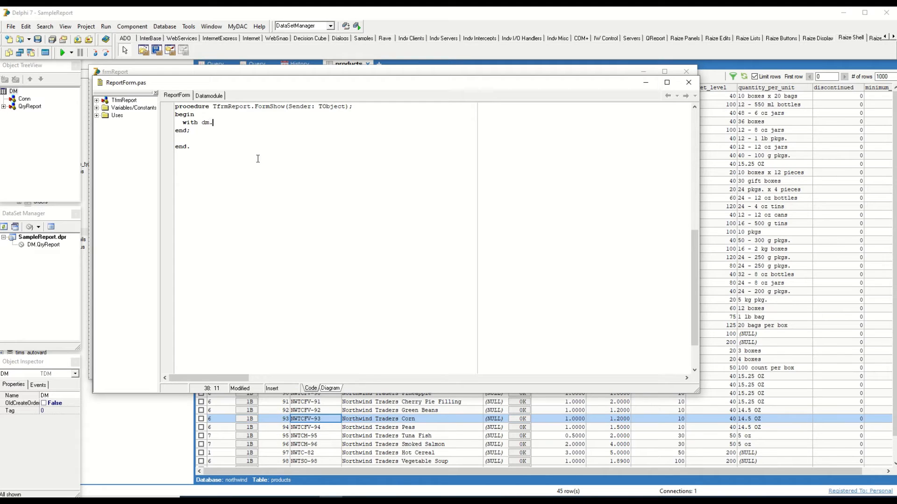
pyautogui.write('QryReport')
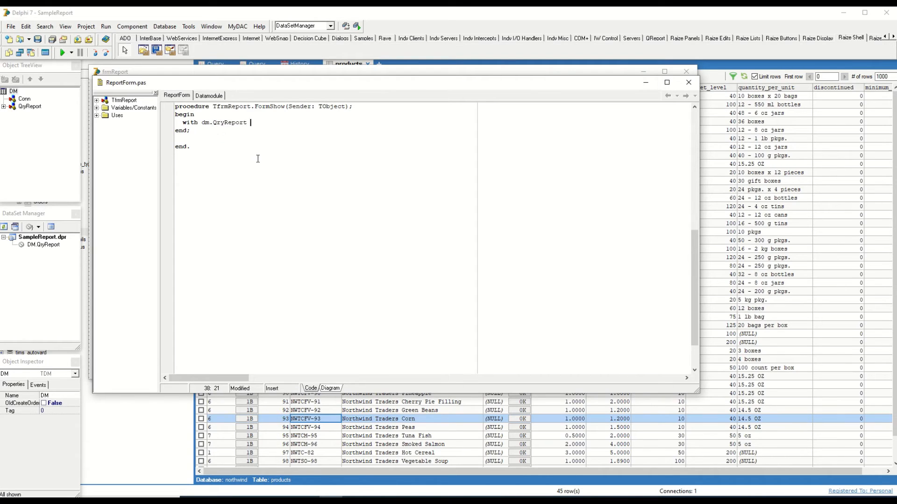
pyautogui.write('do')
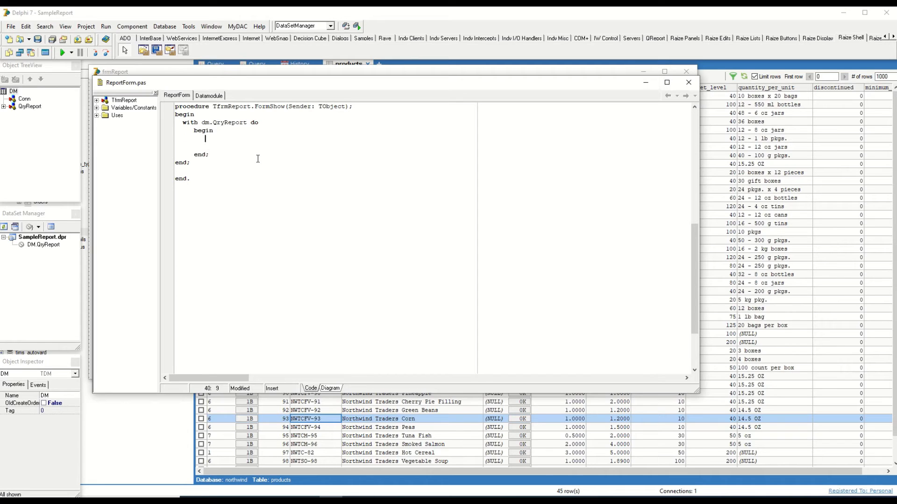
pyautogui.write('active := false;')
pyautogui.write('sql.')
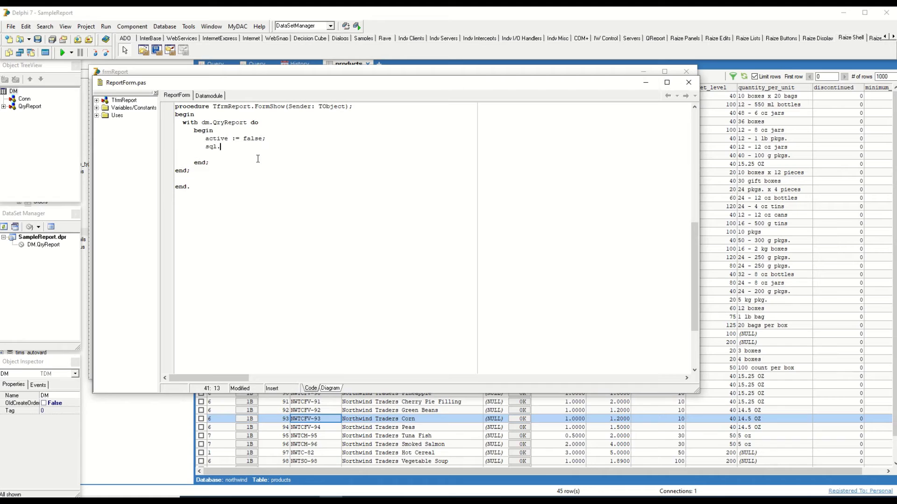
pyautogui.write('Clear;')
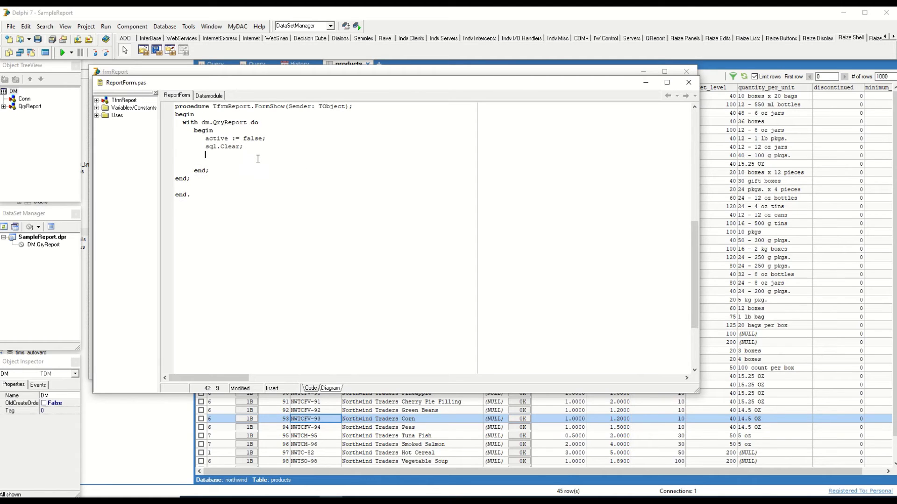
pyautogui.write('sql.ad')
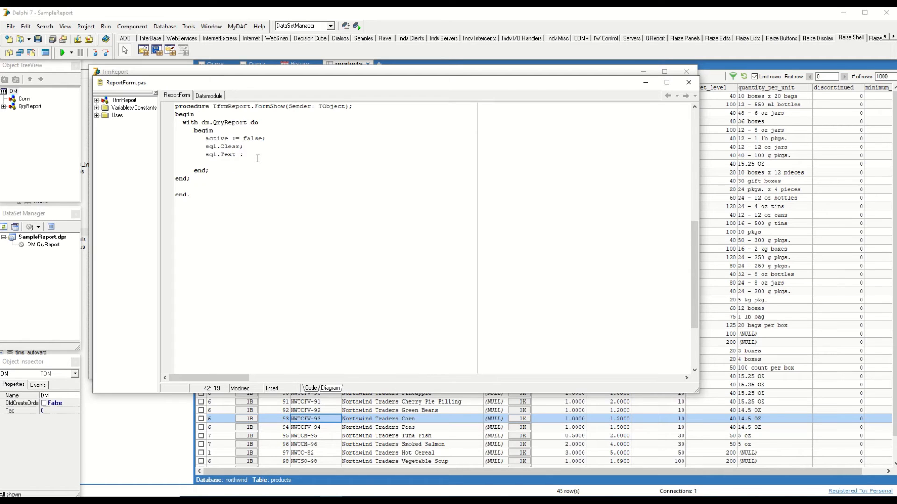
pyautogui.write("'SELECT")
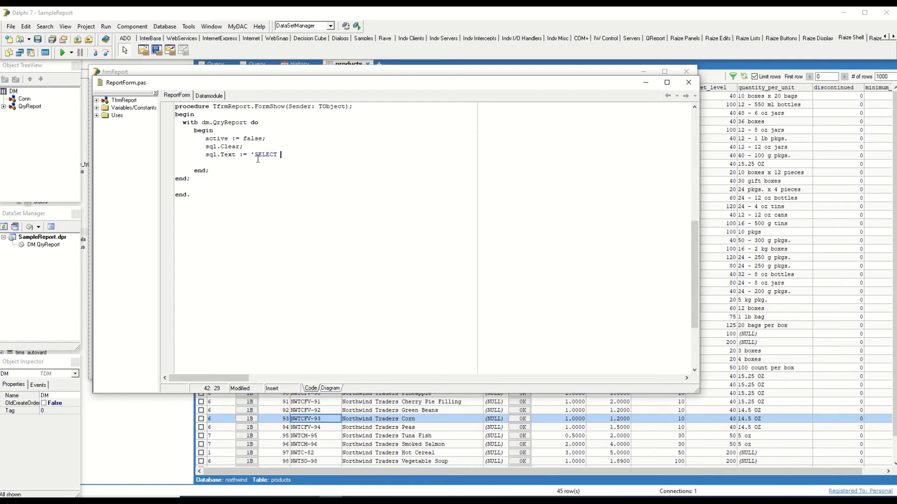
pyautogui.write('* FROM p')
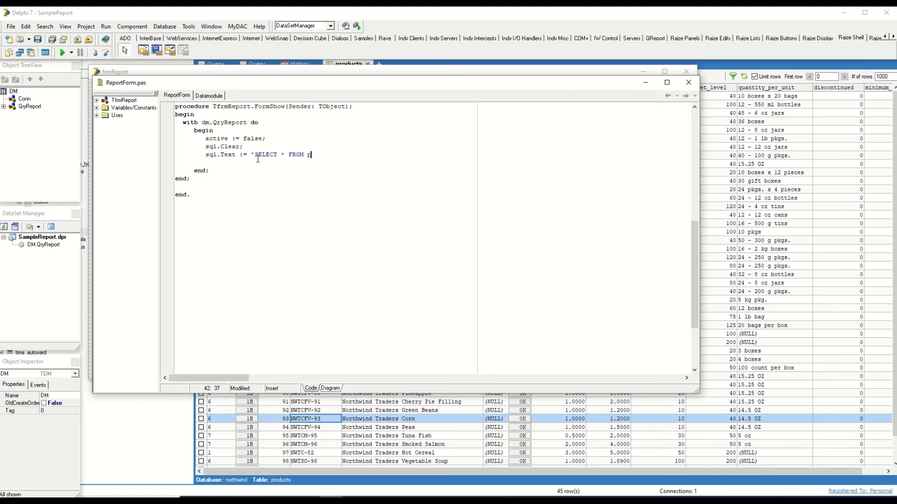
pyautogui.write("RODUCTS'")
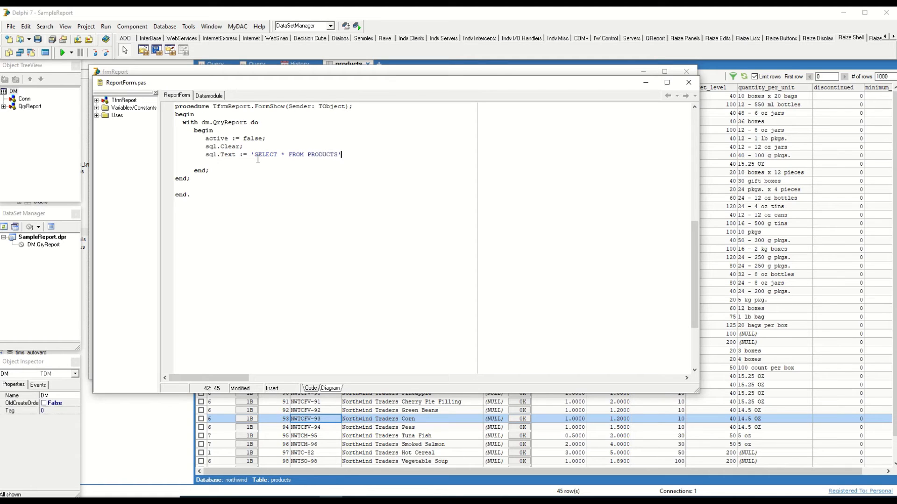
pyautogui.write('active :')
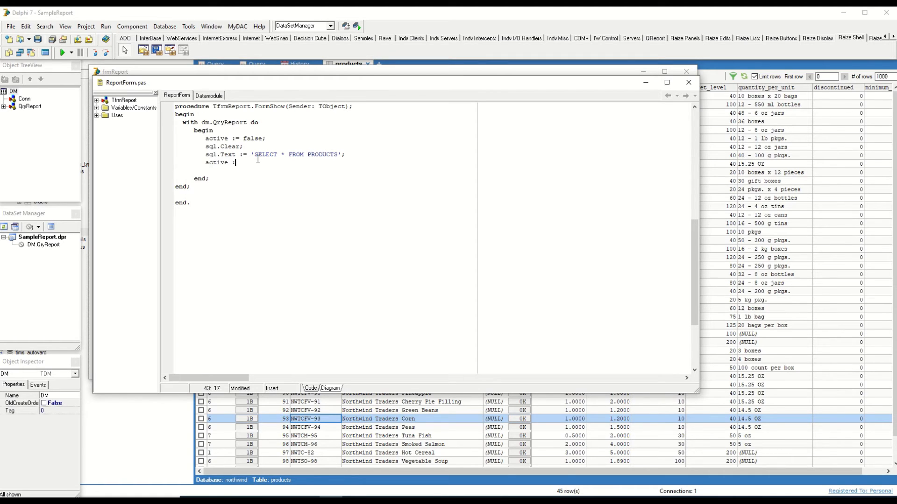
pyautogui.write('t')
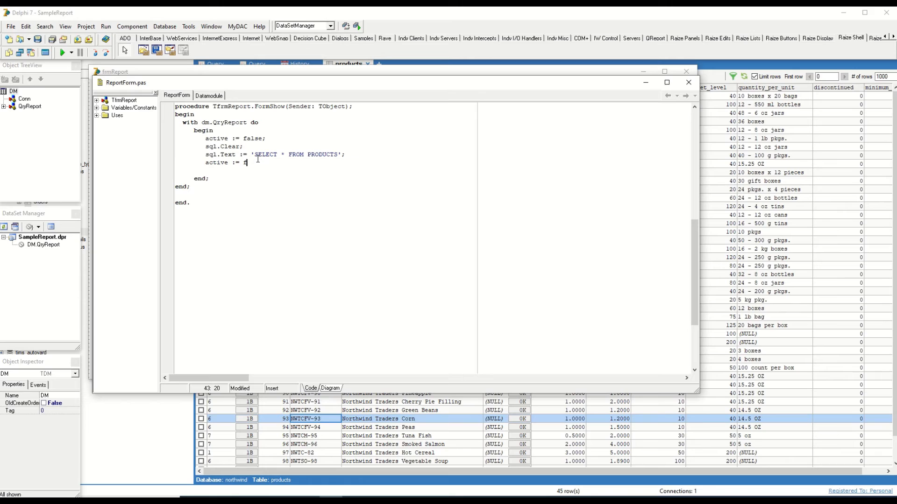
pyautogui.write('rue;')
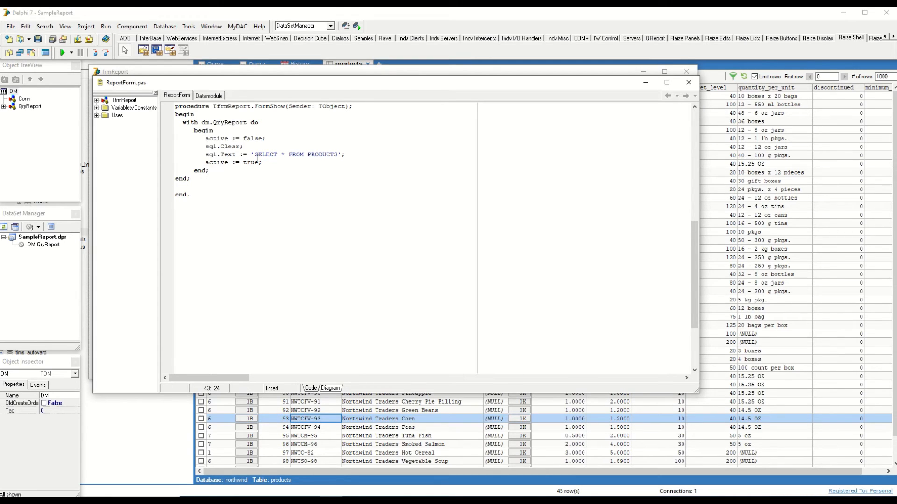
# Add a quickrep1.Preview; call after the query block.
pyautogui.press('Enter')
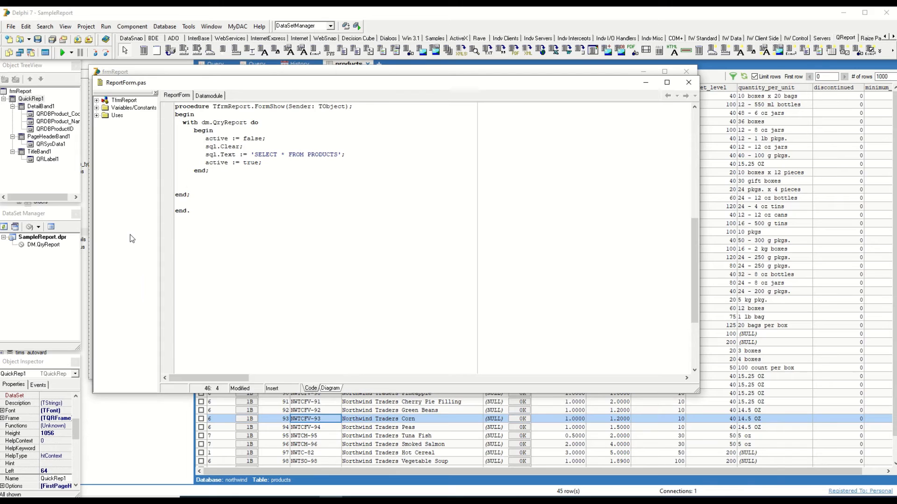
pyautogui.write('quickrep1.')
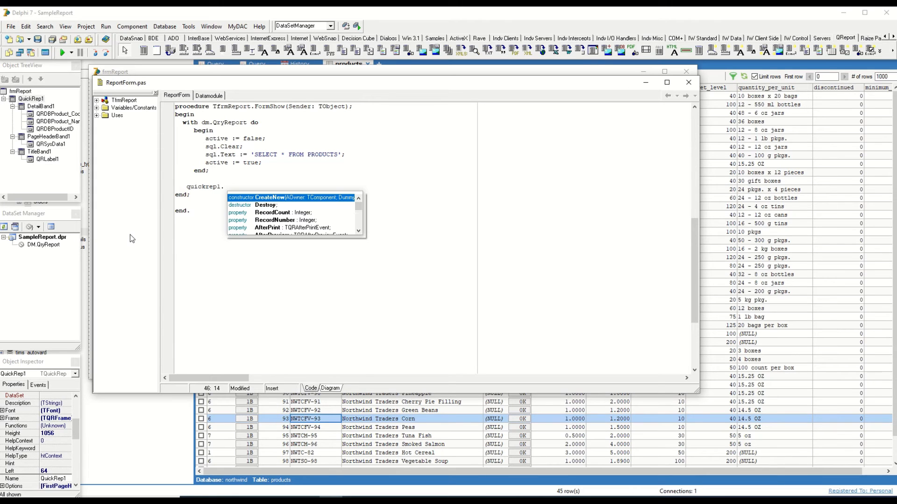
pyautogui.write('prev')
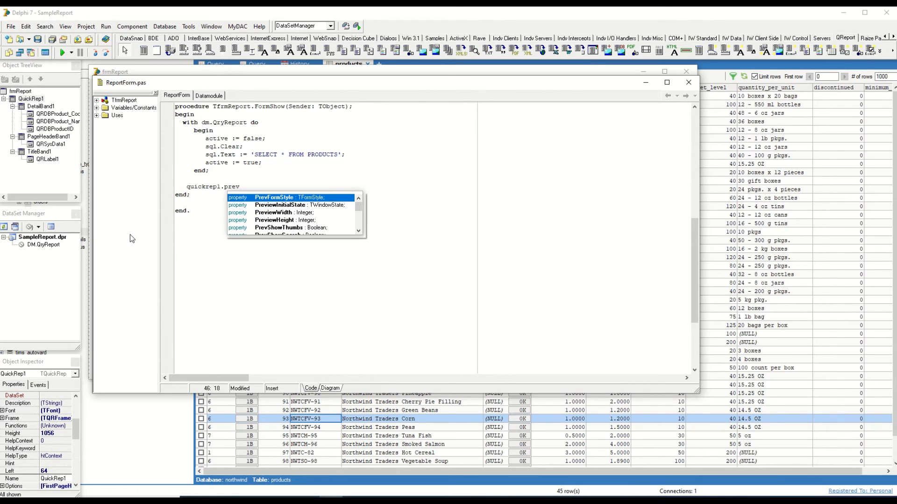
pyautogui.write('Preview')
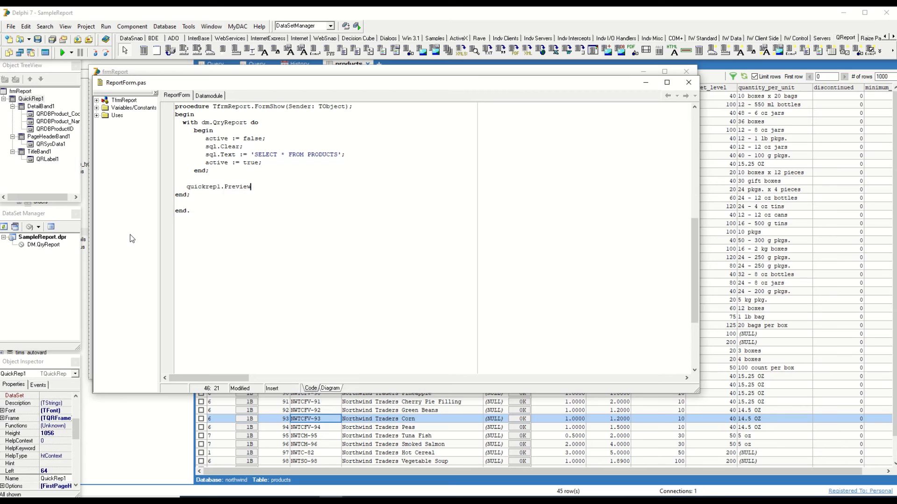
pyautogui.write(';')
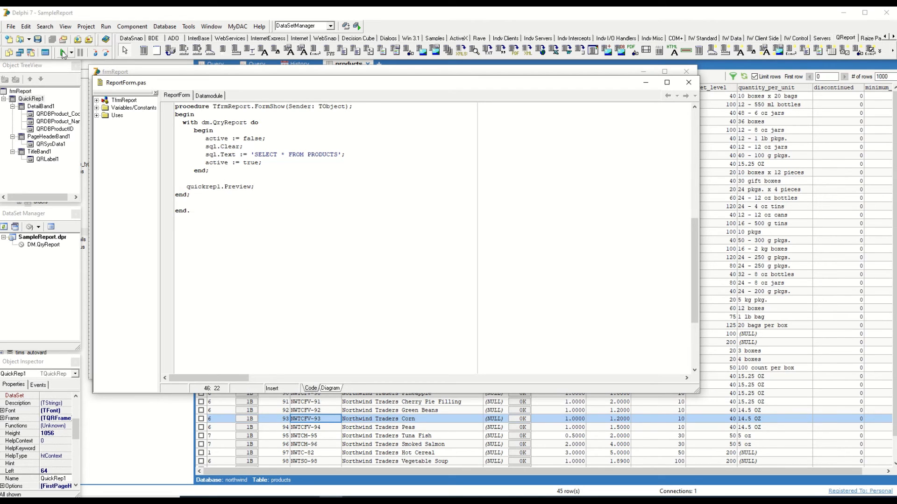
# Run the project, inspect the one-row LIST OF PRODUCTS preview, and close it.
pyautogui.click(62, 51)
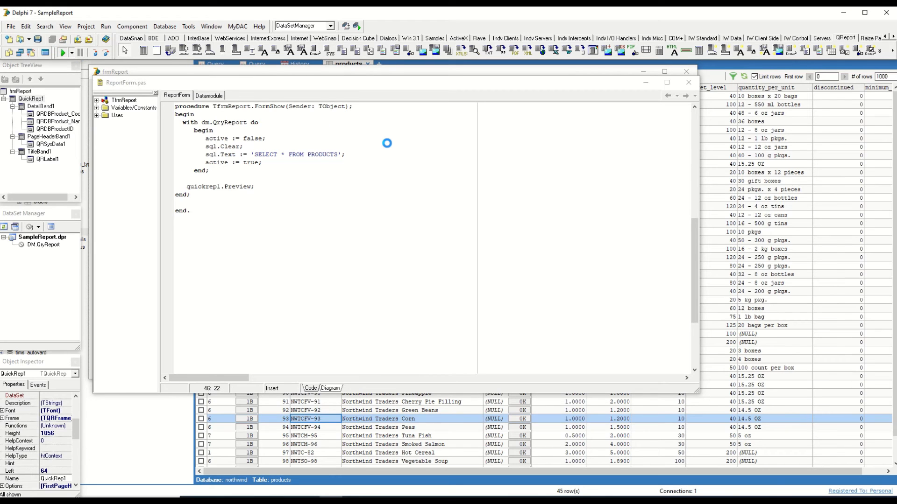
pyautogui.click(61, 52)
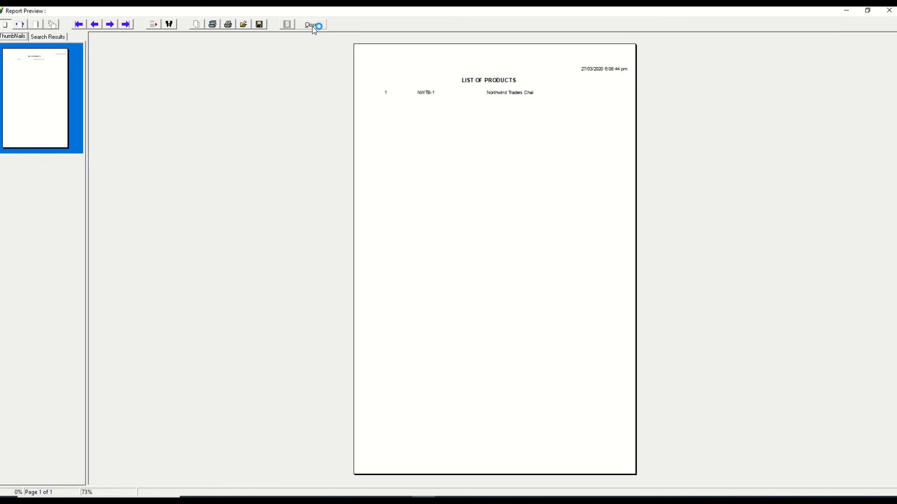
pyautogui.moveTo(311, 24)
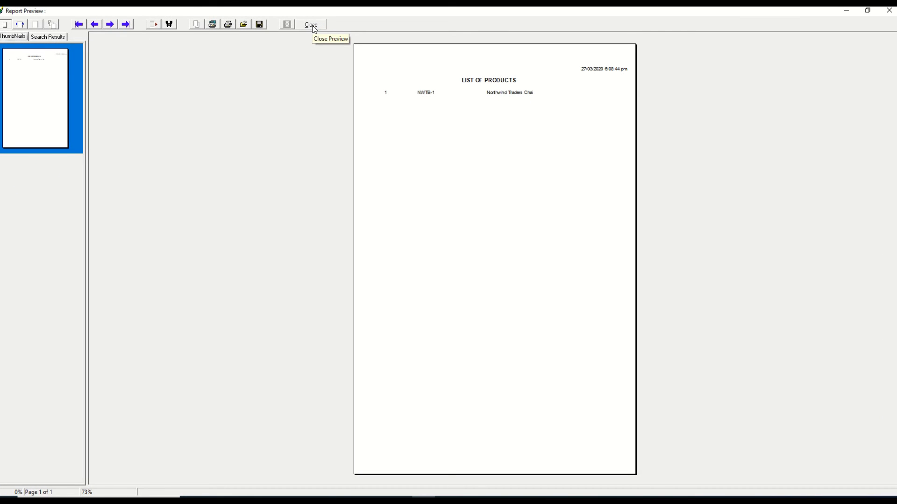
pyautogui.click(311, 24)
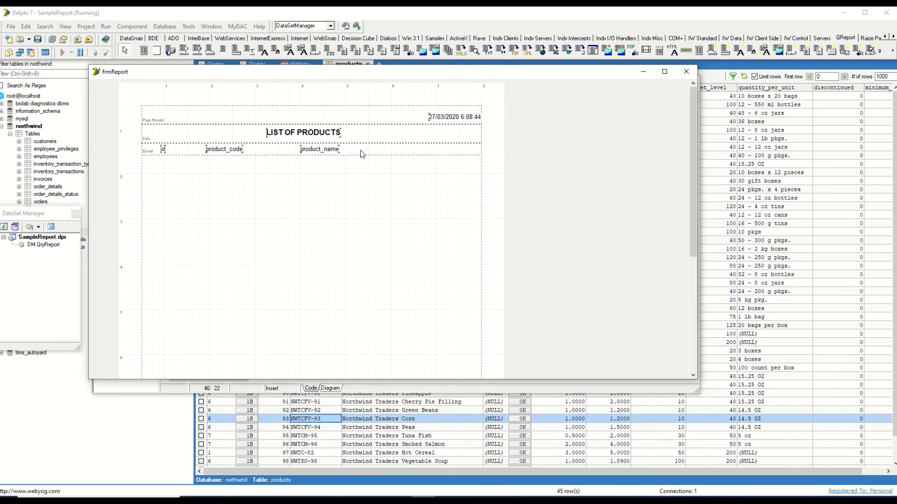
# Terminate the running application with Run > Program Reset.
pyautogui.click(105, 27)
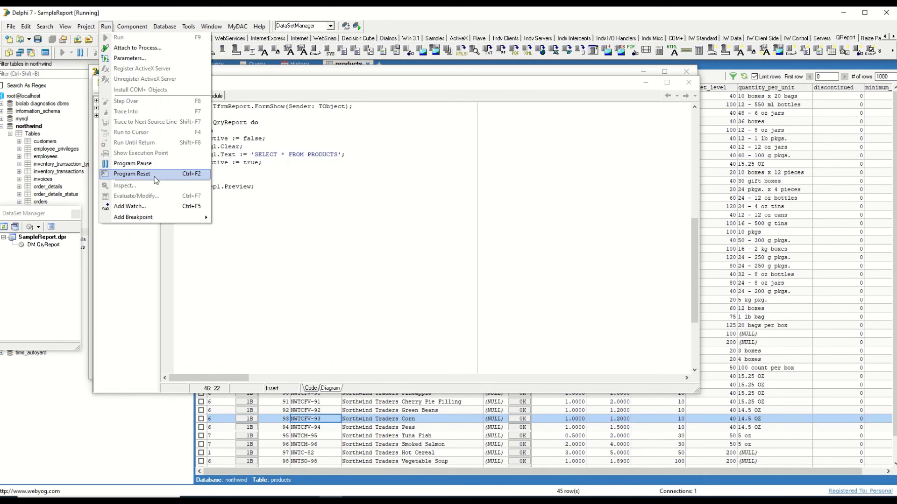
pyautogui.click(132, 174)
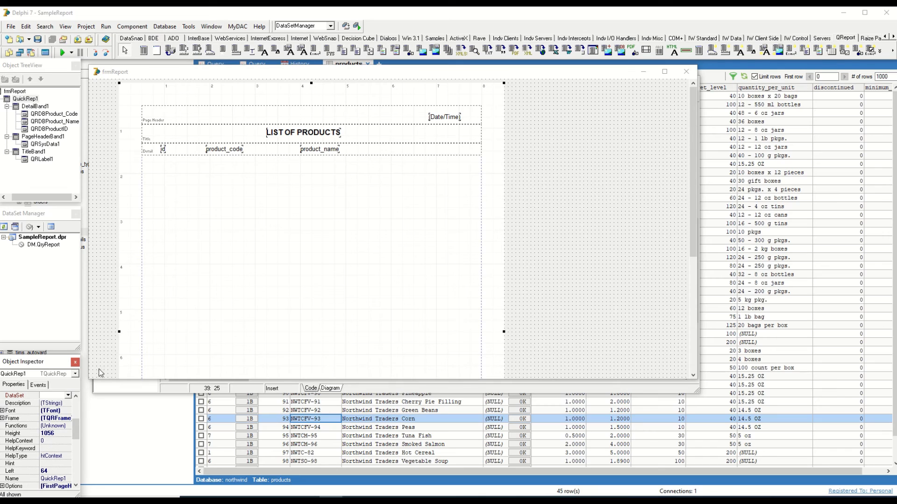
pyautogui.scroll(-3)
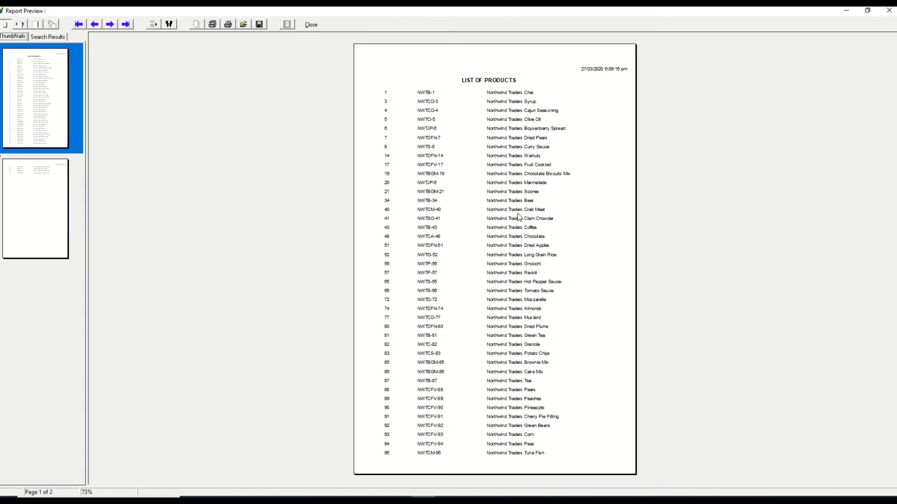
# View page 2 of the product list preview, then close the preview.
pyautogui.click(109, 24)
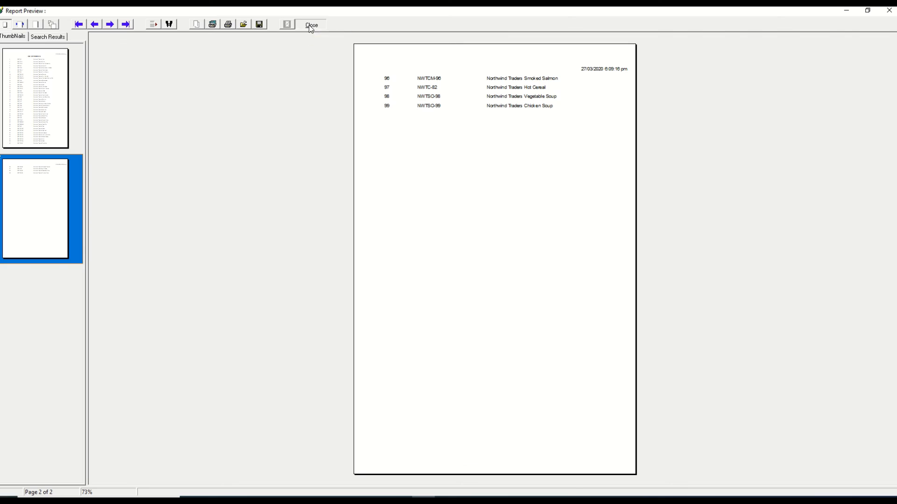
pyautogui.click(310, 25)
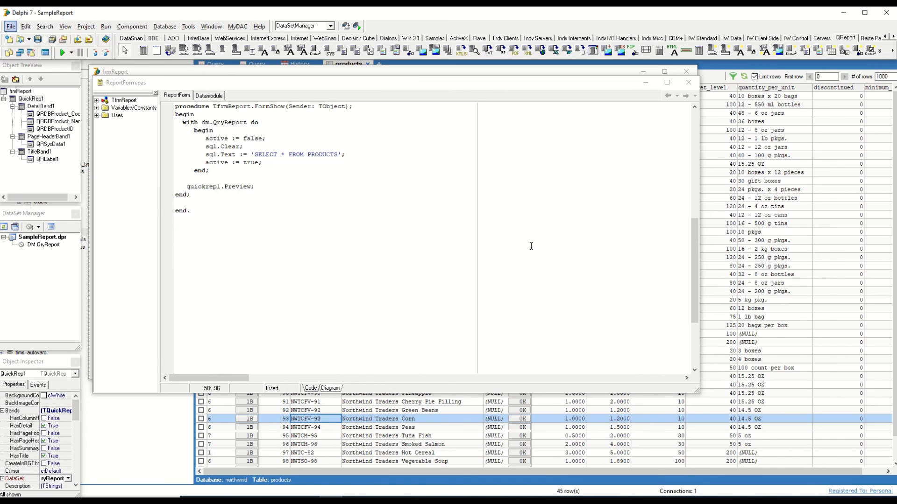
pyautogui.moveTo(490, 10)
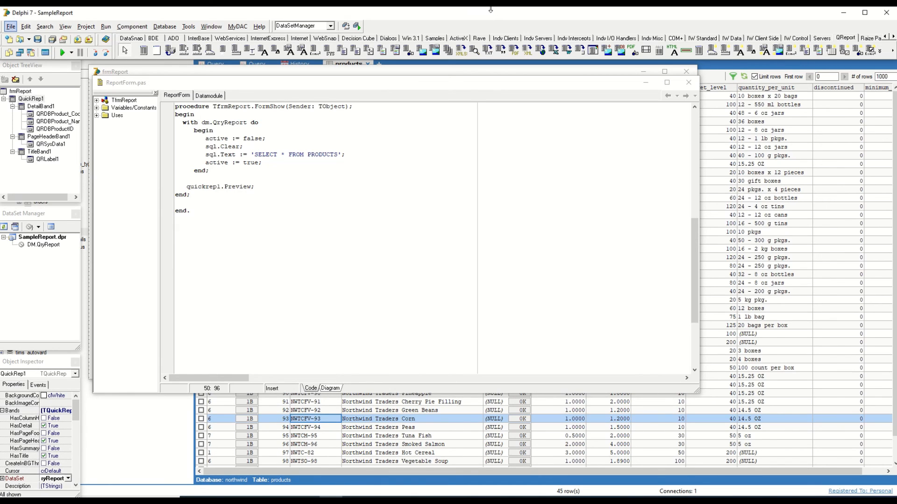